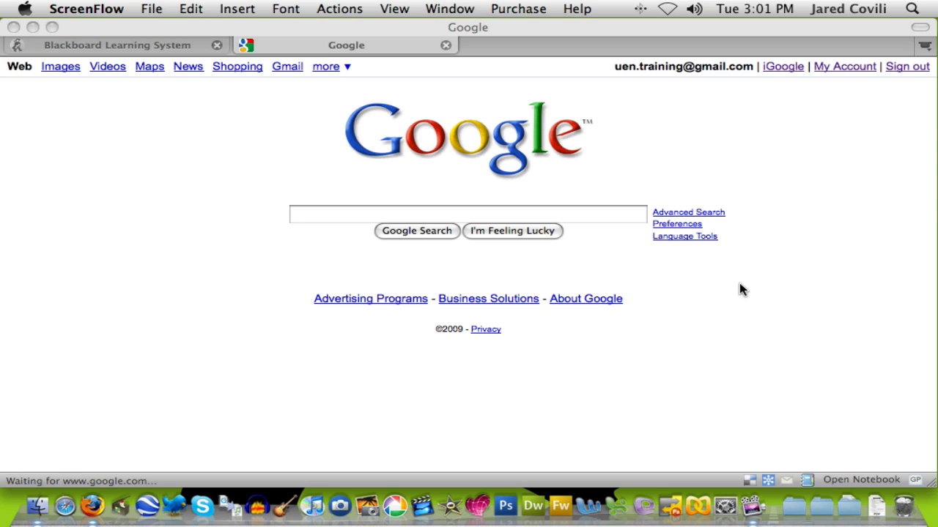
pyautogui.moveTo(739, 287)
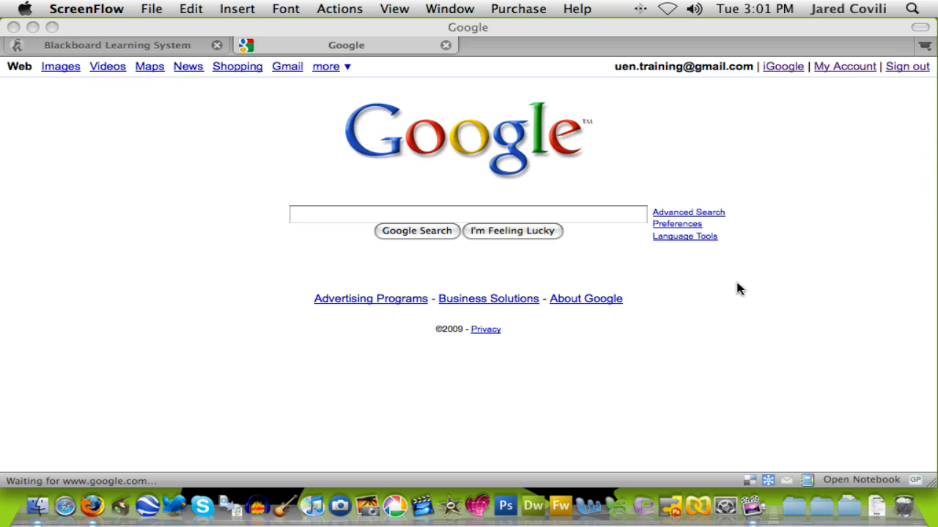
pyautogui.moveTo(716, 296)
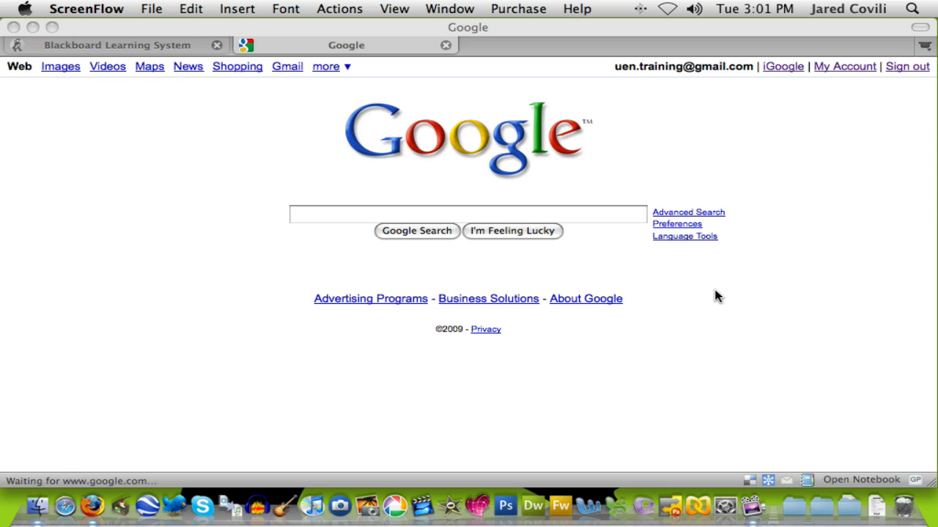
pyautogui.moveTo(715, 299)
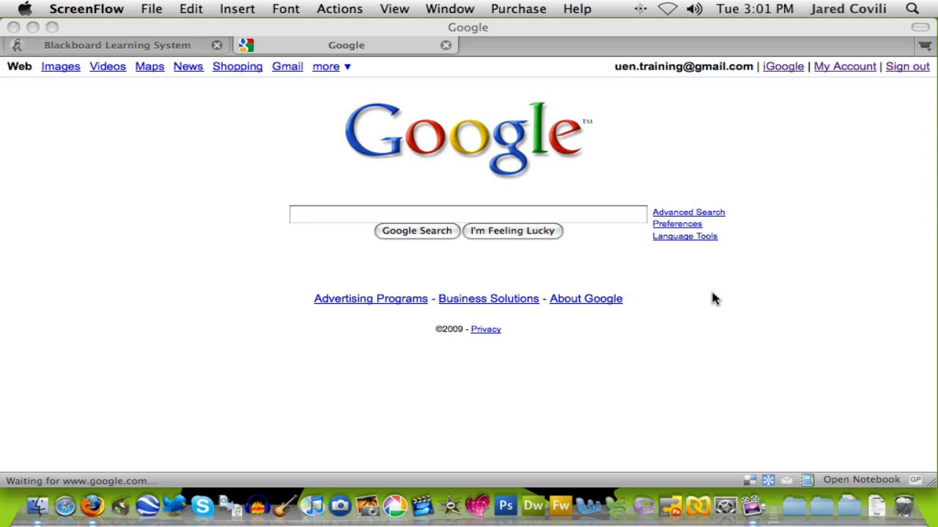
pyautogui.moveTo(737, 90)
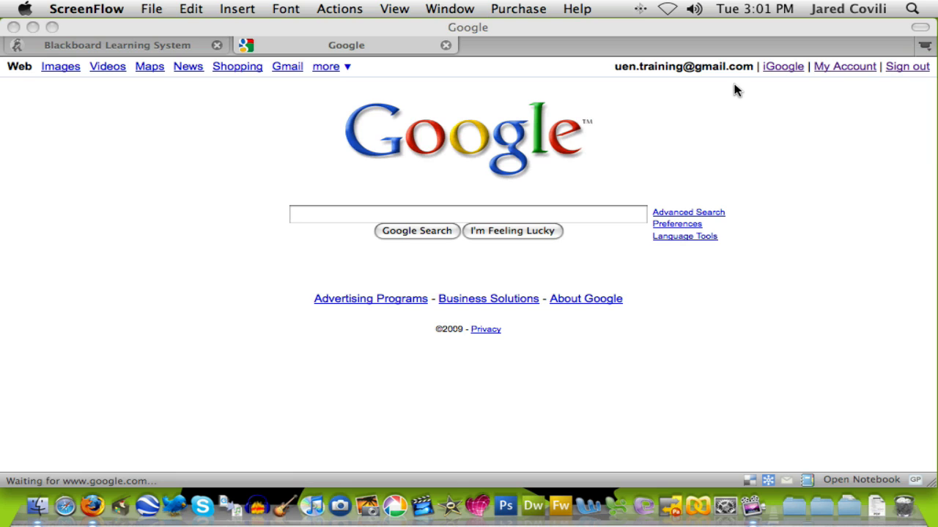
pyautogui.moveTo(738, 79)
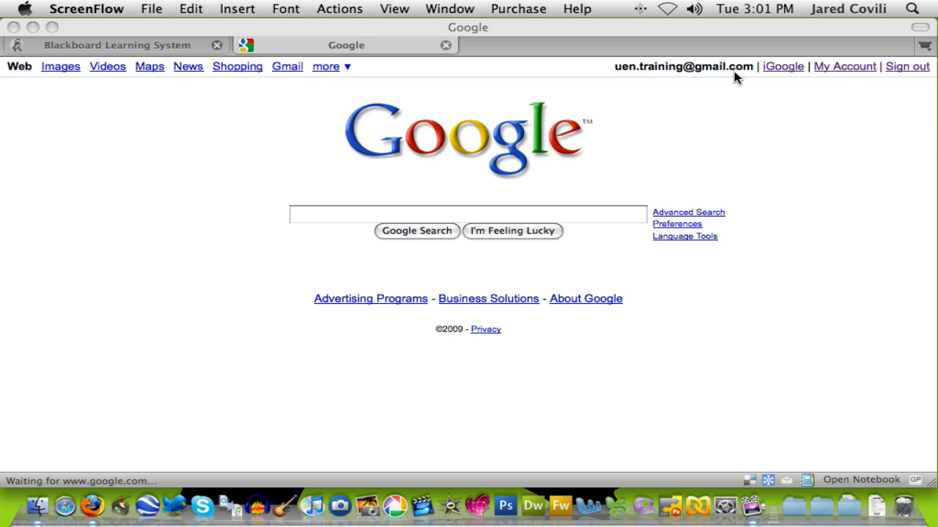
pyautogui.moveTo(741, 79)
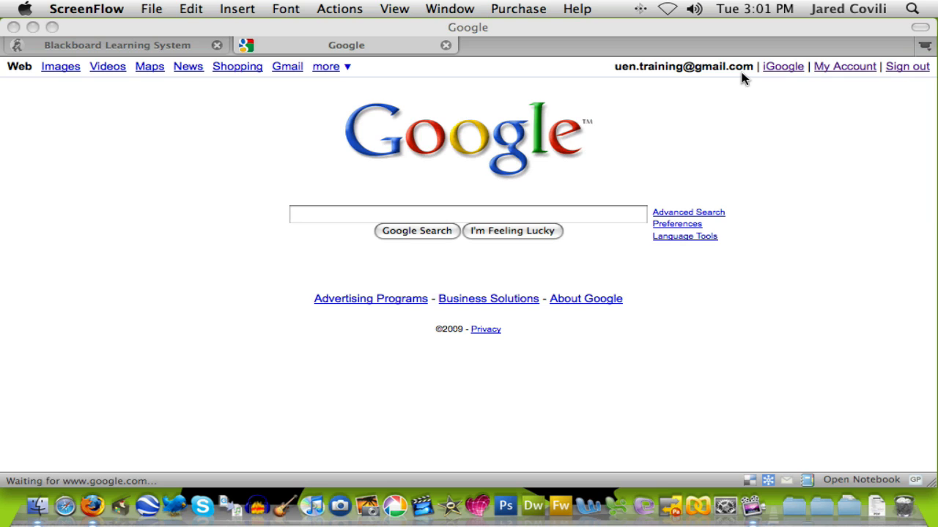
pyautogui.moveTo(750, 98)
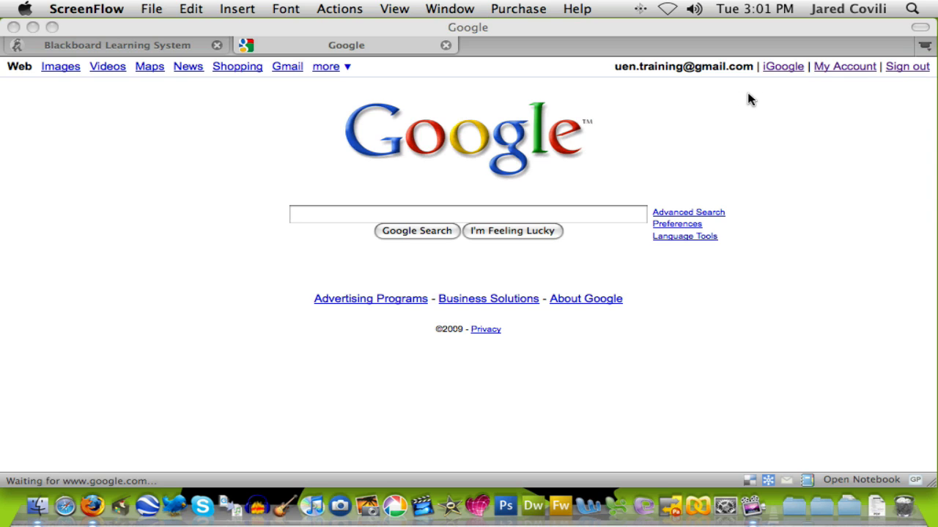
pyautogui.moveTo(780, 75)
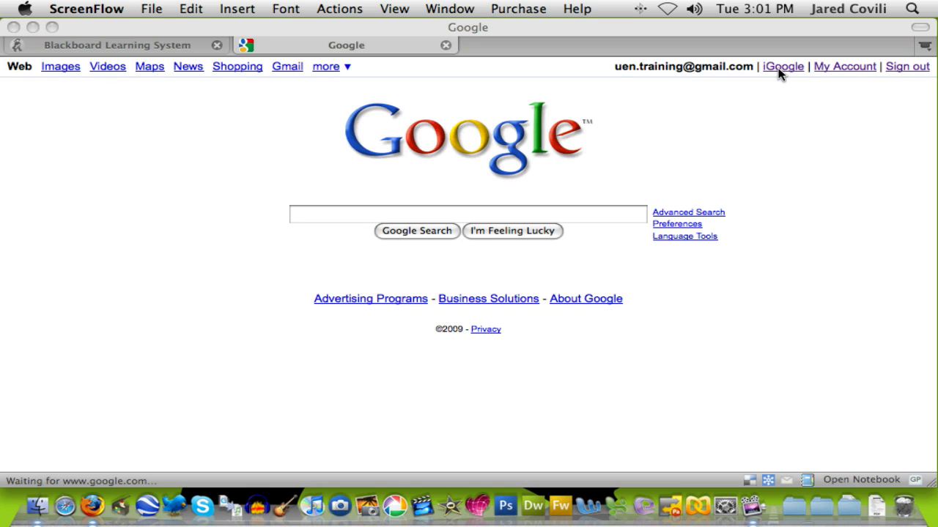
# Step: Load the personalized iGoogle home page from the Google homepage's iGoogle link
pyautogui.click(782, 66)
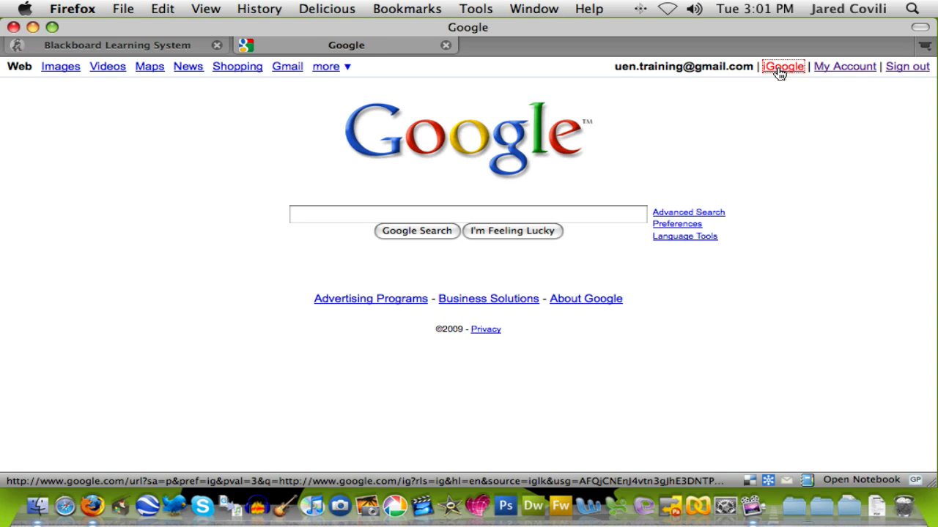
pyautogui.click(782, 67)
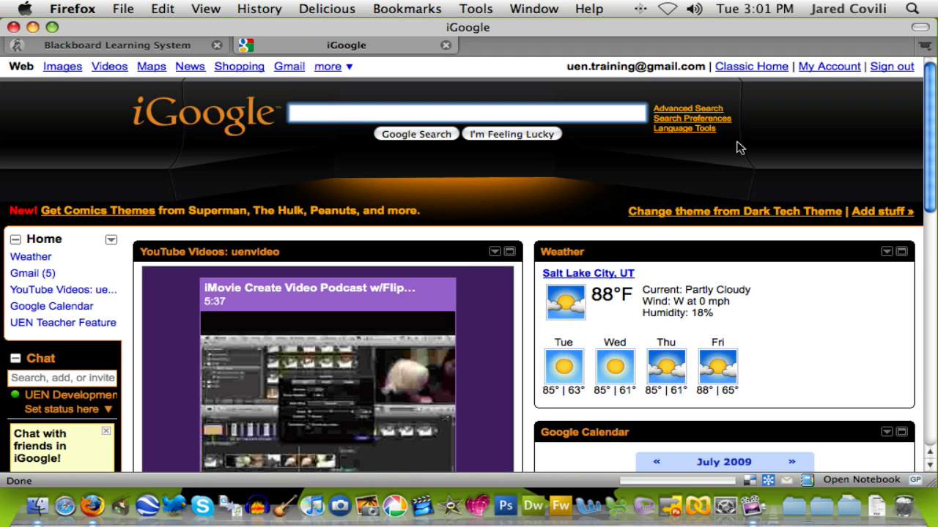
pyautogui.click(466, 112)
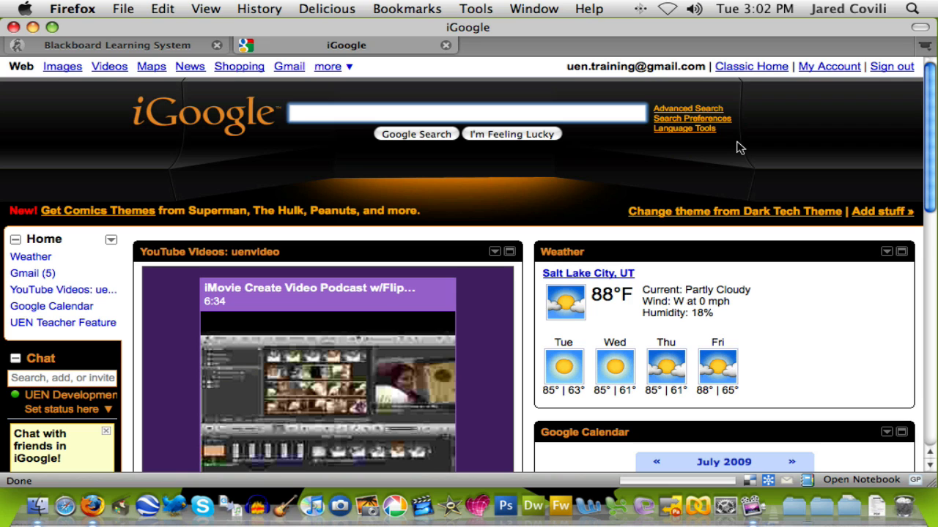
pyautogui.click(466, 113)
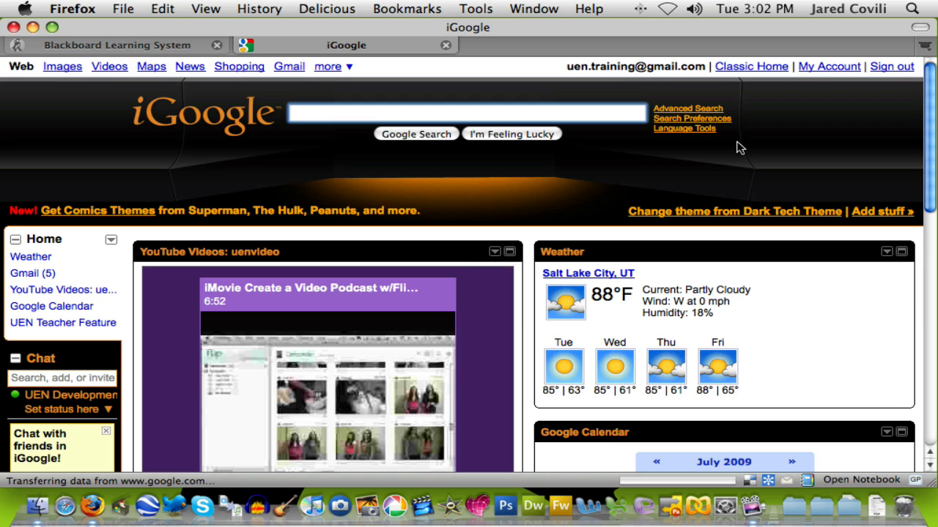
pyautogui.moveTo(771, 179)
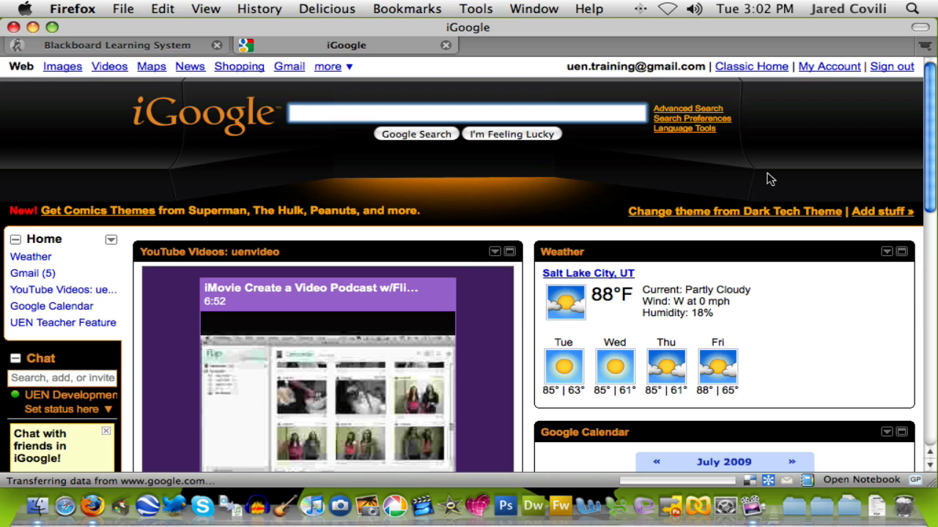
pyautogui.click(466, 113)
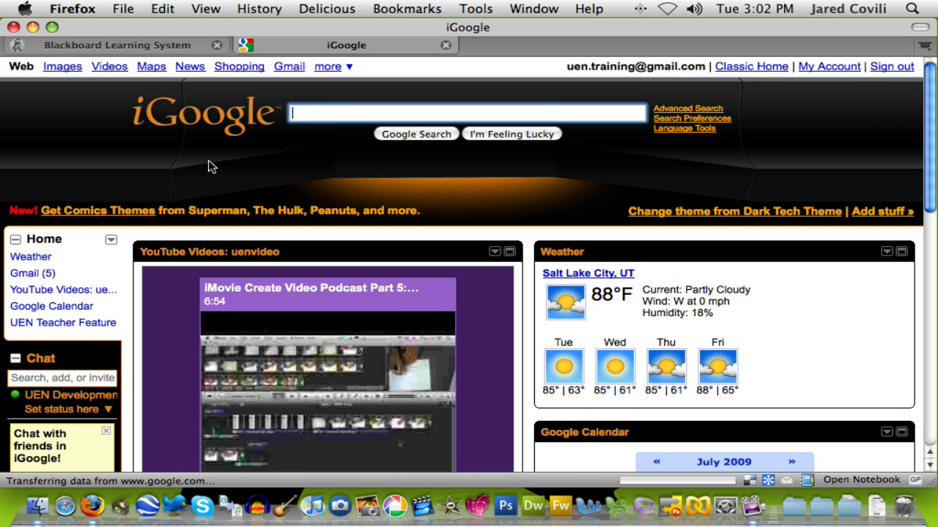
pyautogui.moveTo(278, 164)
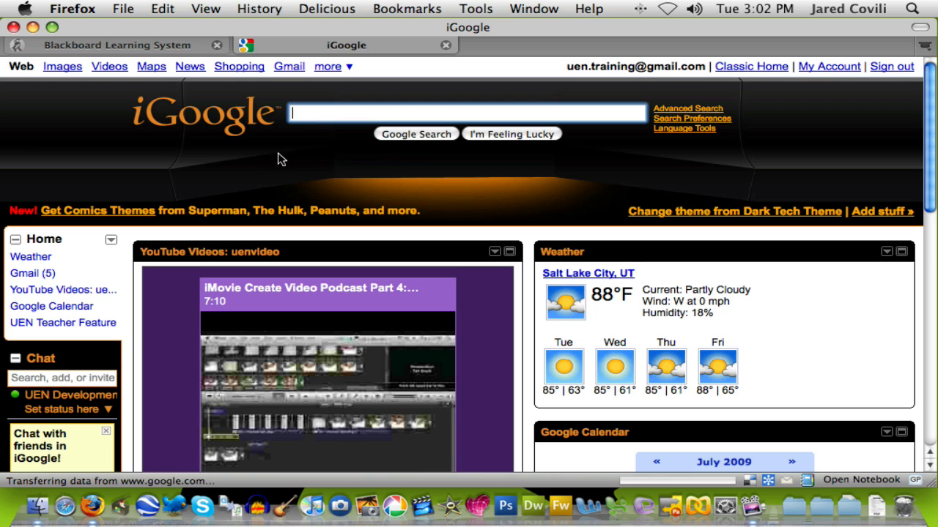
pyautogui.moveTo(325, 159)
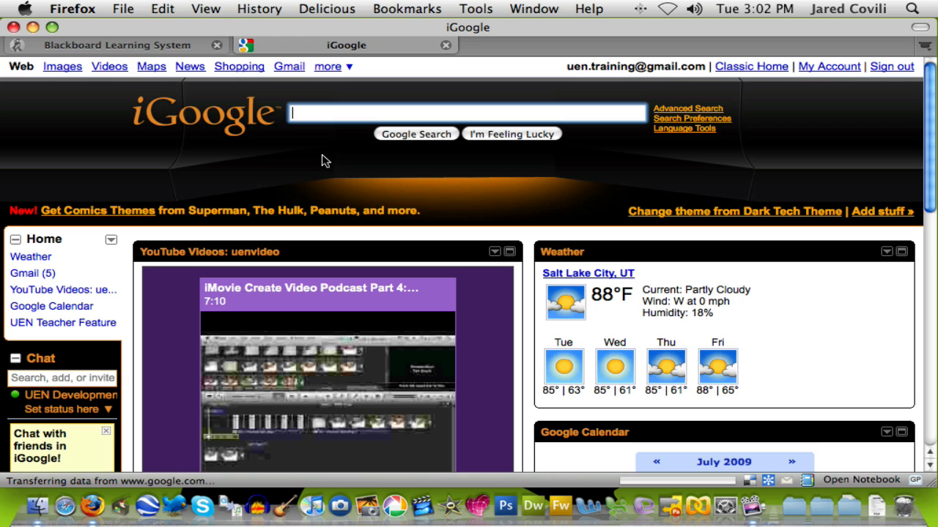
pyautogui.moveTo(672, 206)
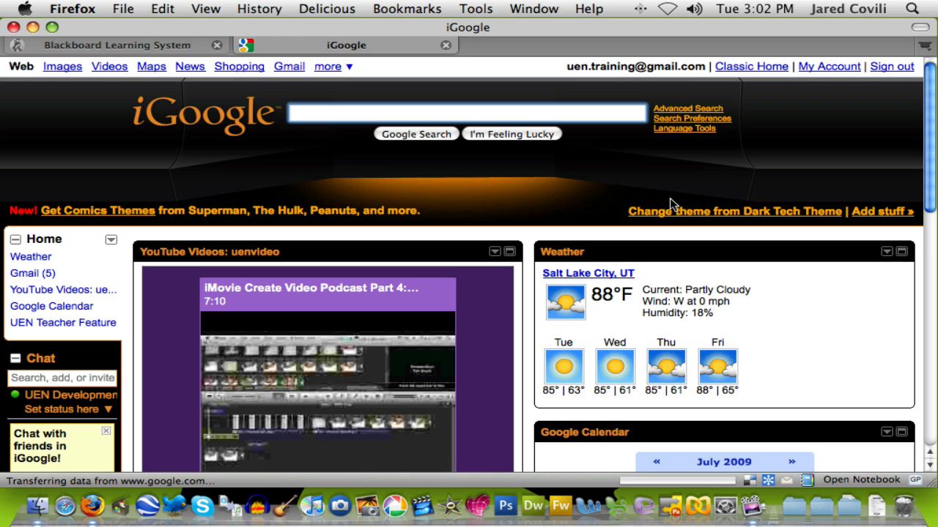
pyautogui.moveTo(682, 193)
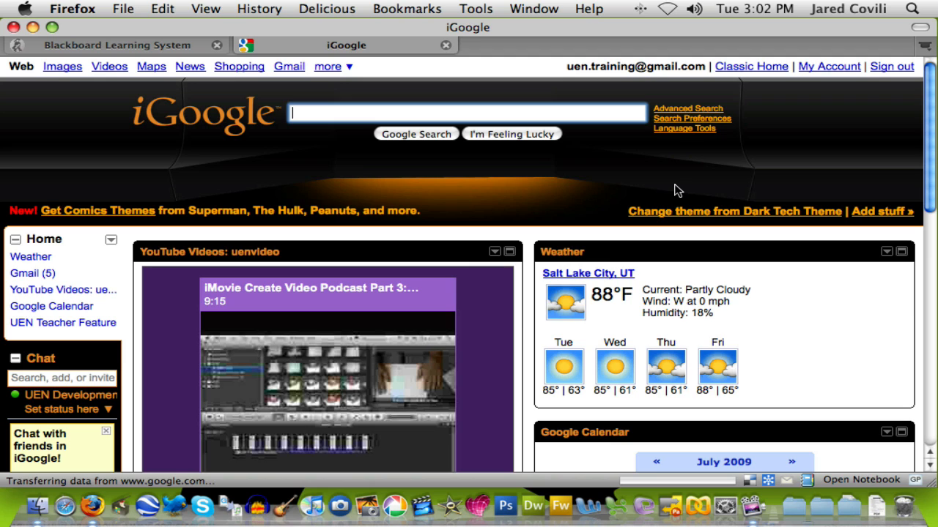
pyautogui.moveTo(674, 193)
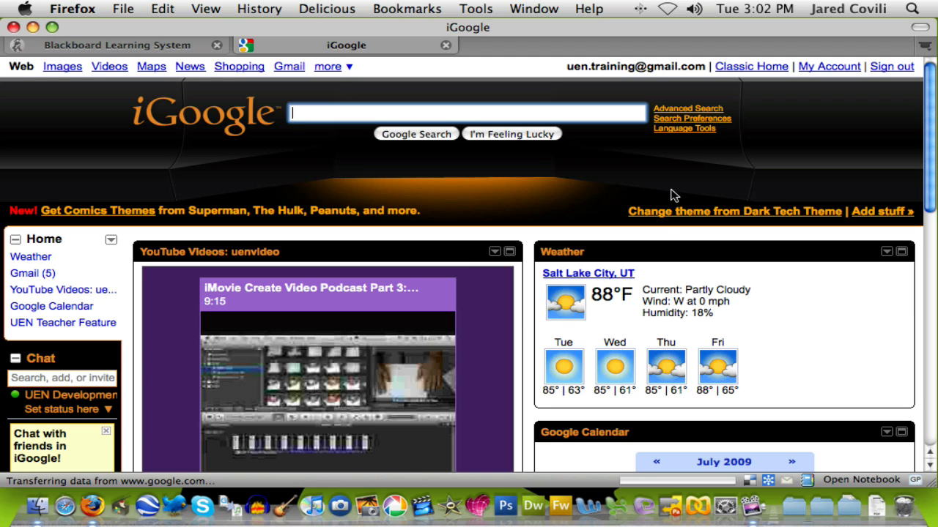
pyautogui.moveTo(696, 220)
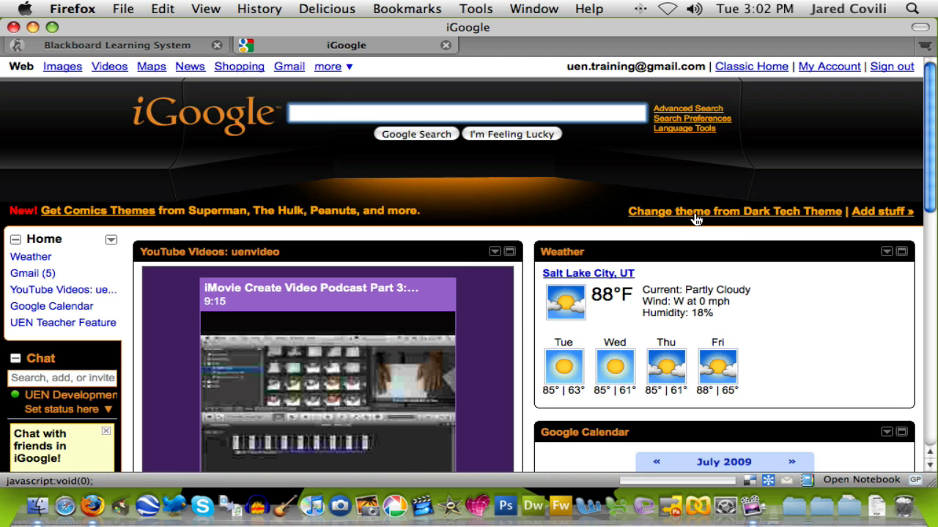
pyautogui.moveTo(706, 218)
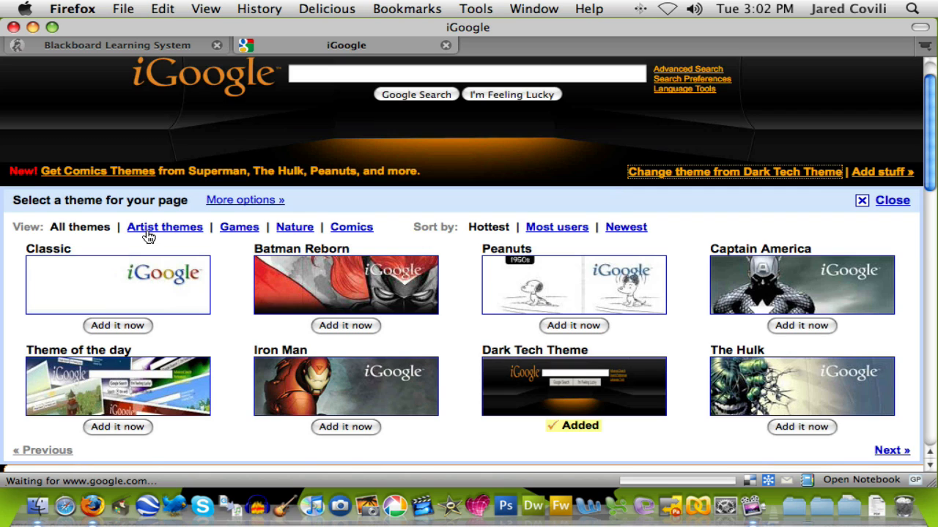
pyautogui.moveTo(227, 203)
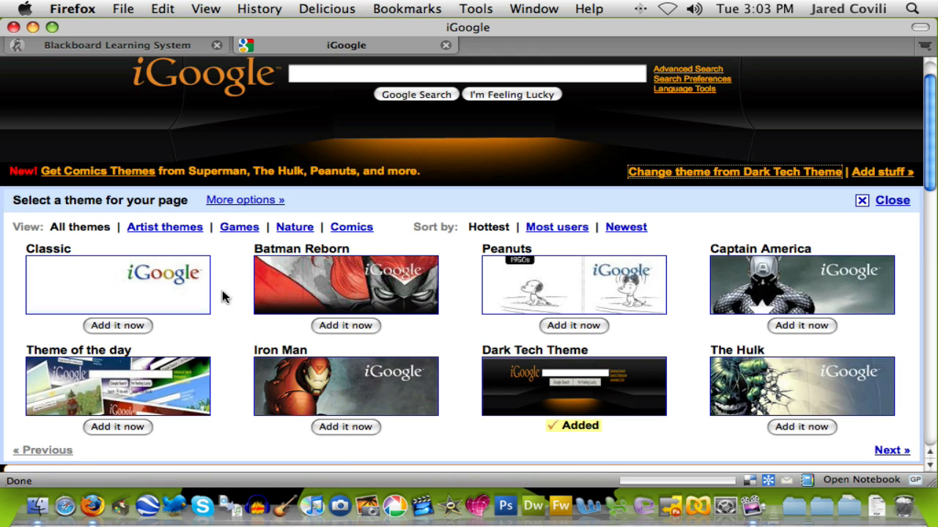
pyautogui.moveTo(595, 331)
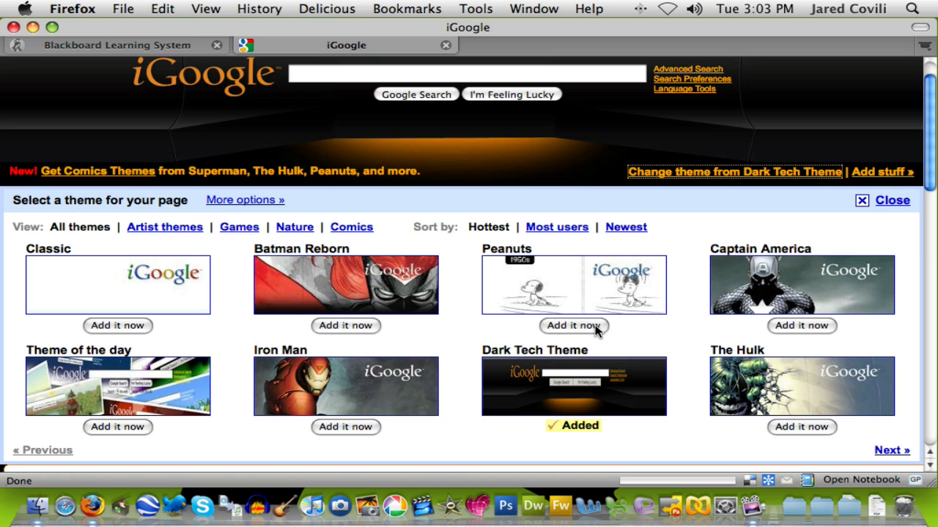
# Step: Add the Peanuts theme from the theme gallery, replacing Dark Tech
pyautogui.click(573, 325)
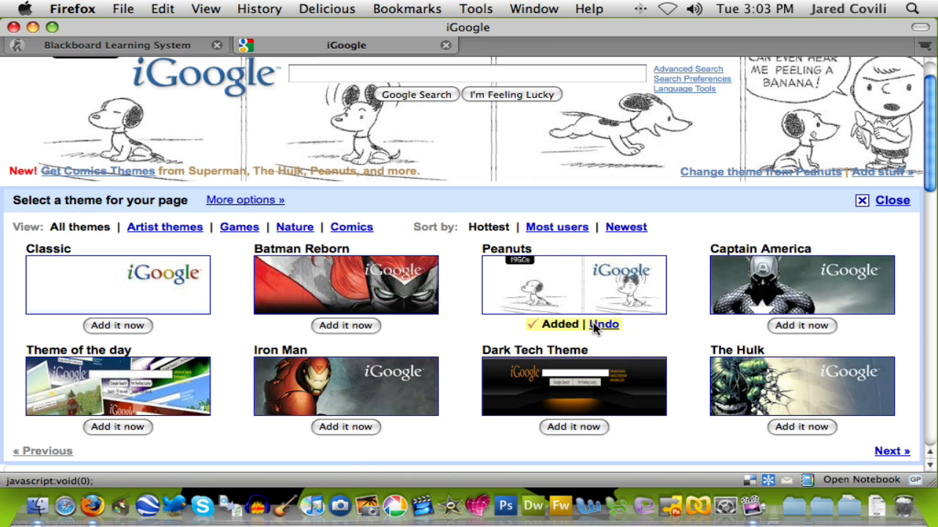
pyautogui.moveTo(539, 319)
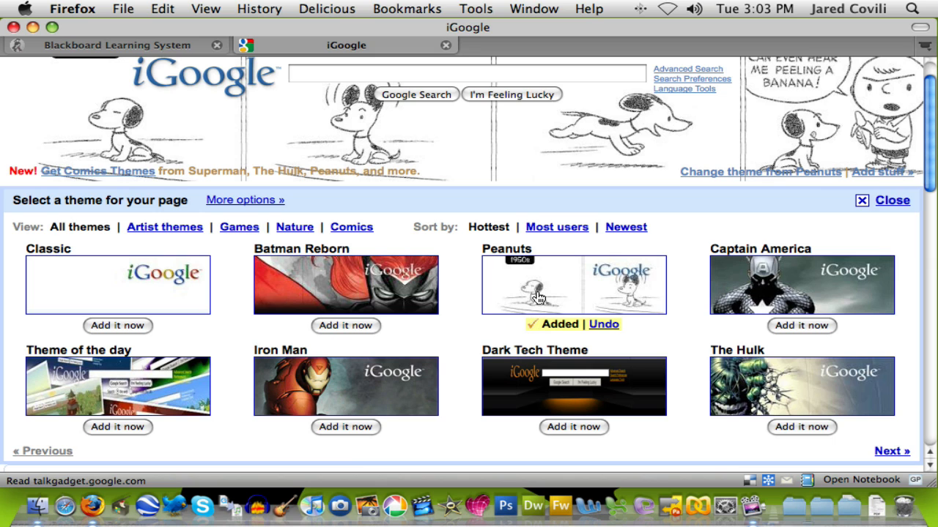
pyautogui.moveTo(890, 209)
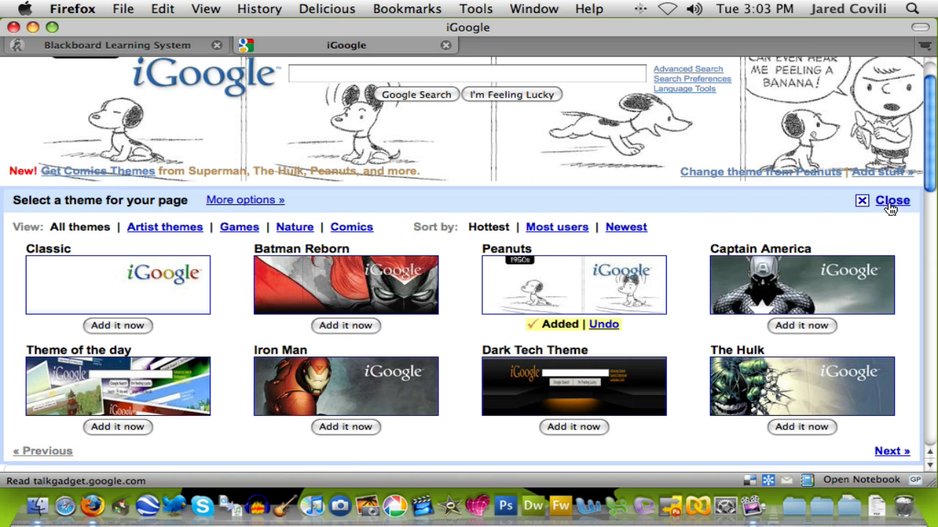
pyautogui.click(892, 199)
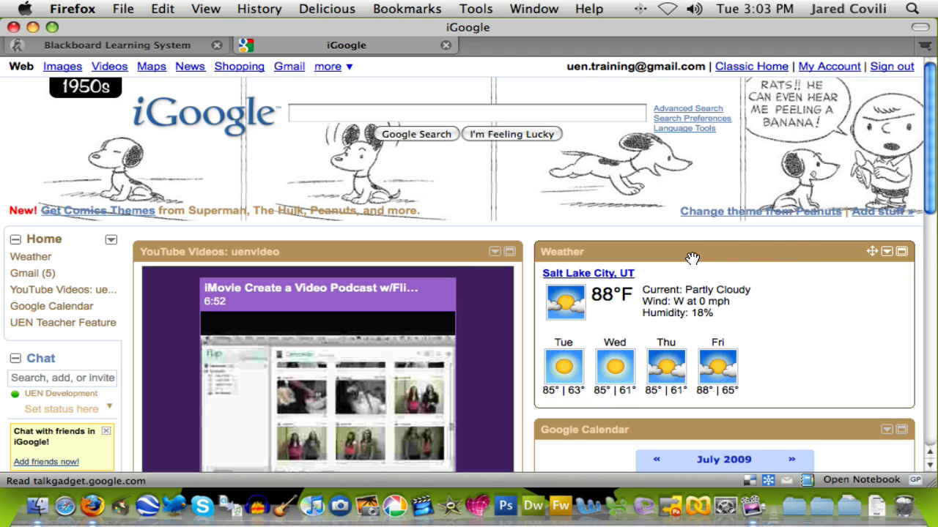
pyautogui.moveTo(671, 255)
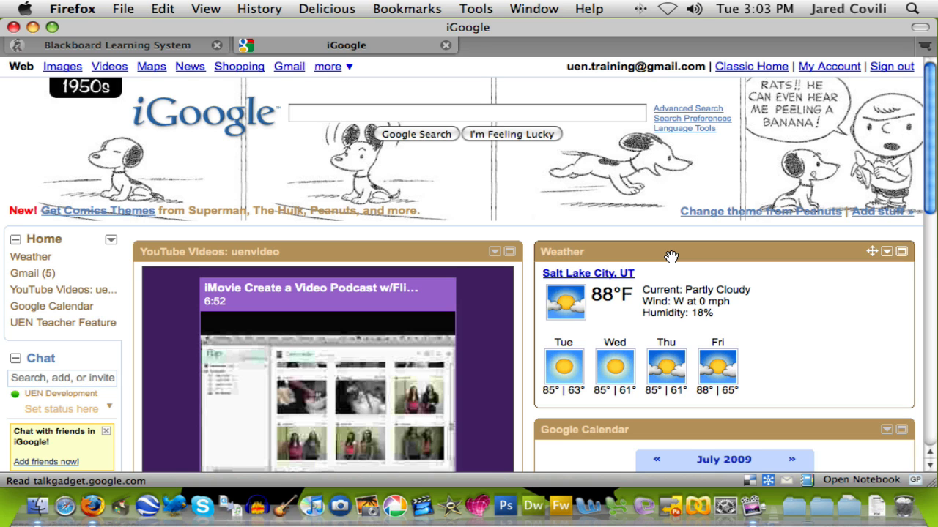
pyautogui.scroll(-3)
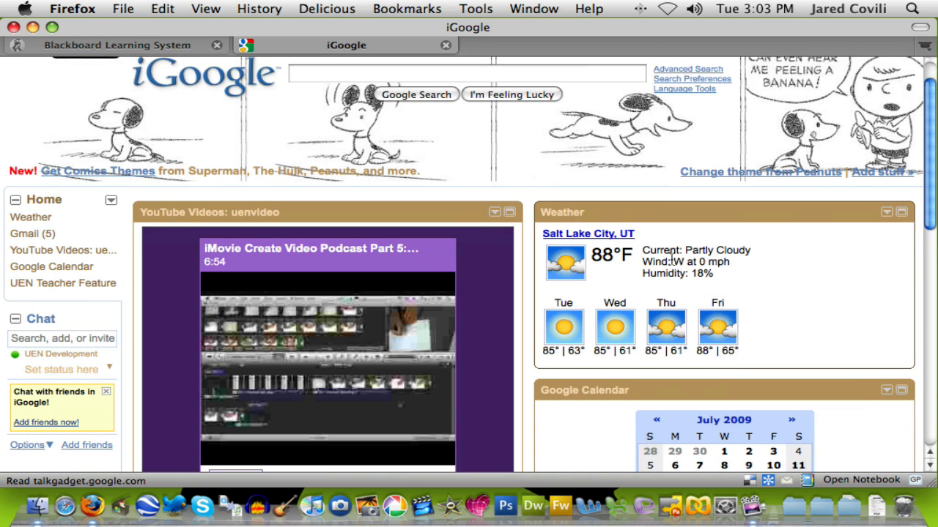
pyautogui.scroll(-3)
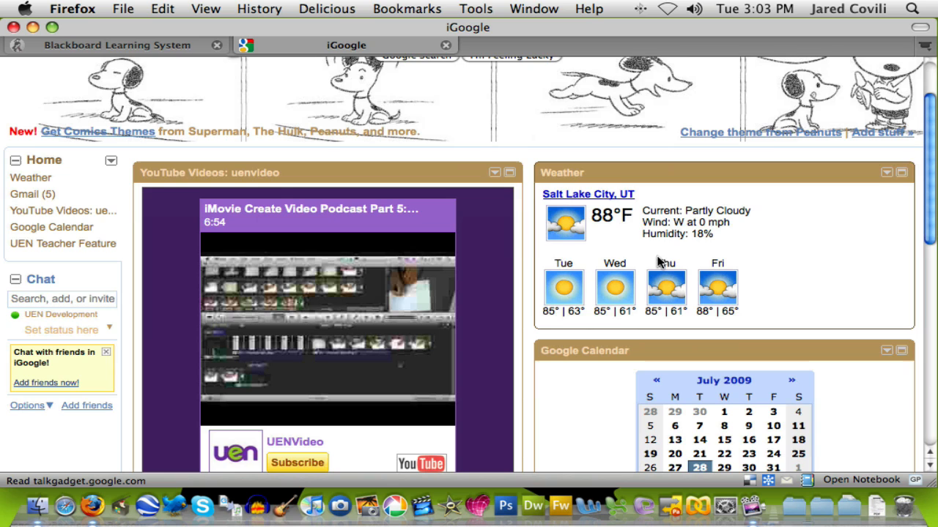
pyautogui.scroll(-3)
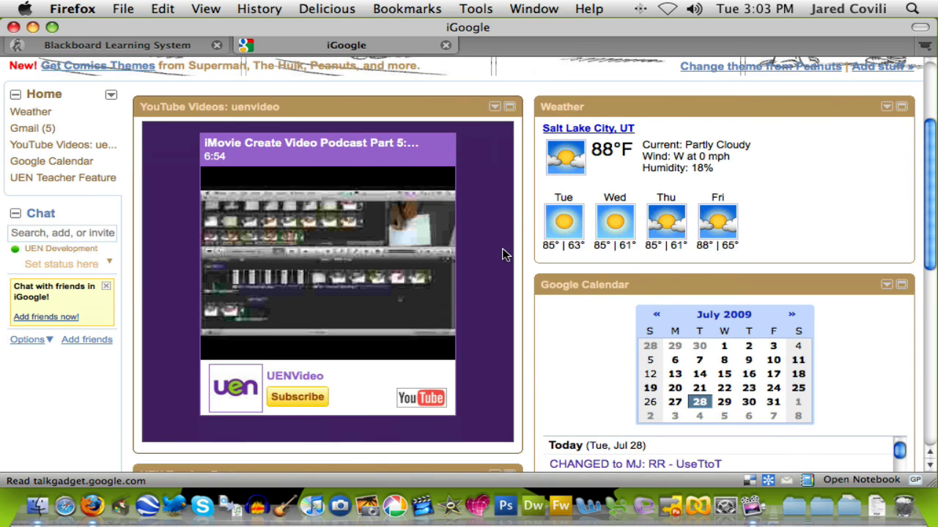
pyautogui.scroll(-3)
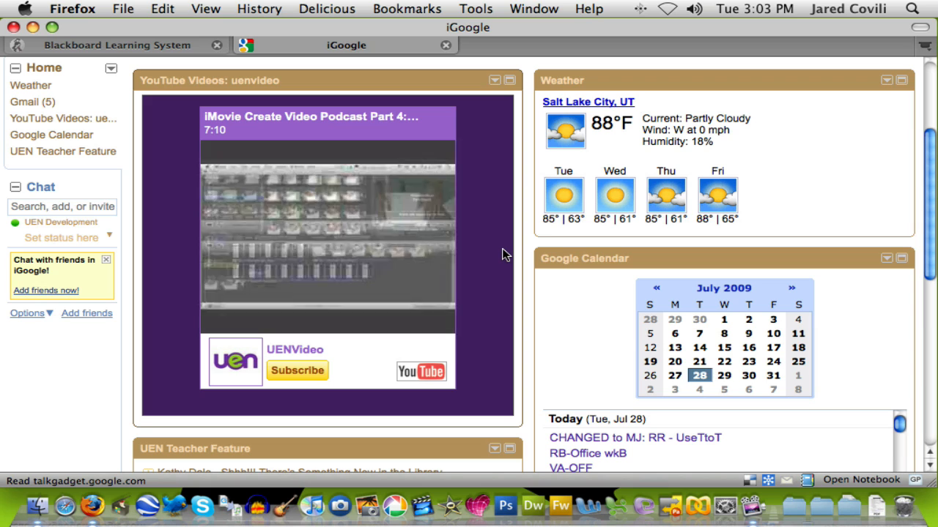
pyautogui.scroll(-3)
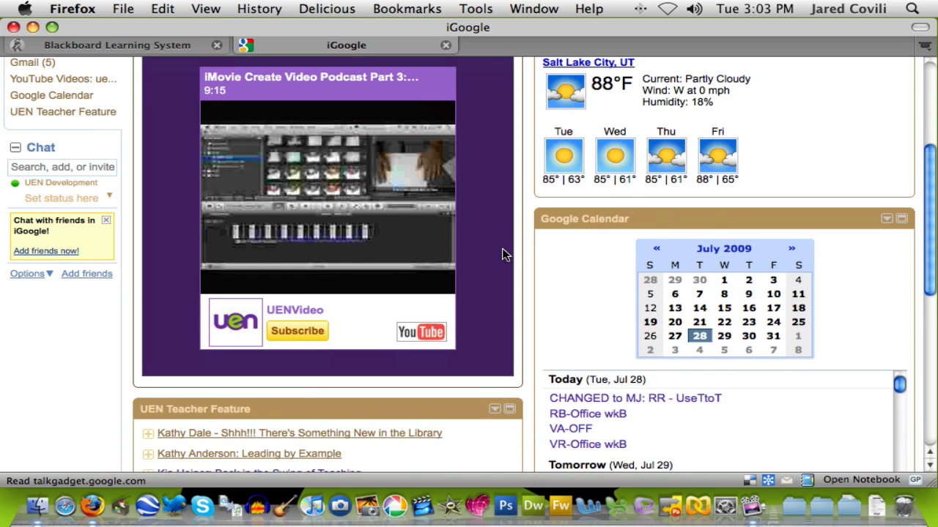
pyautogui.scroll(-3)
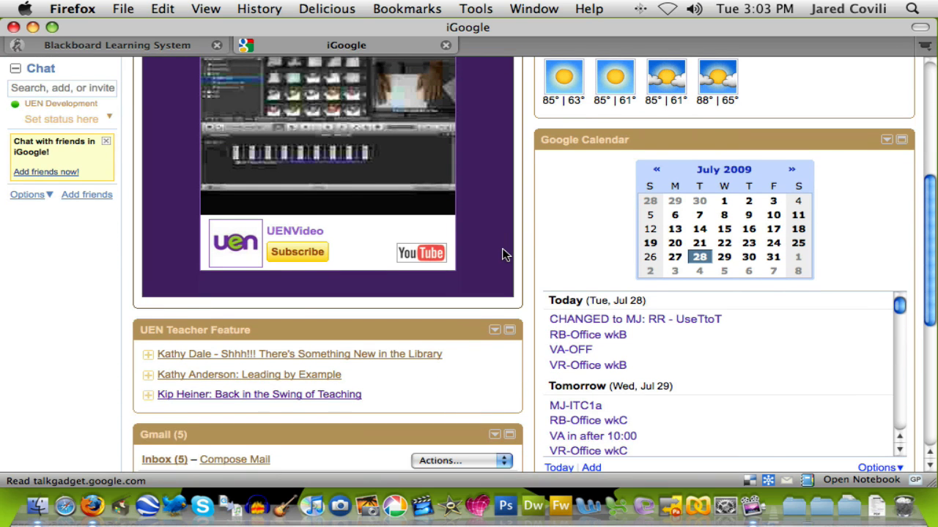
pyautogui.scroll(3)
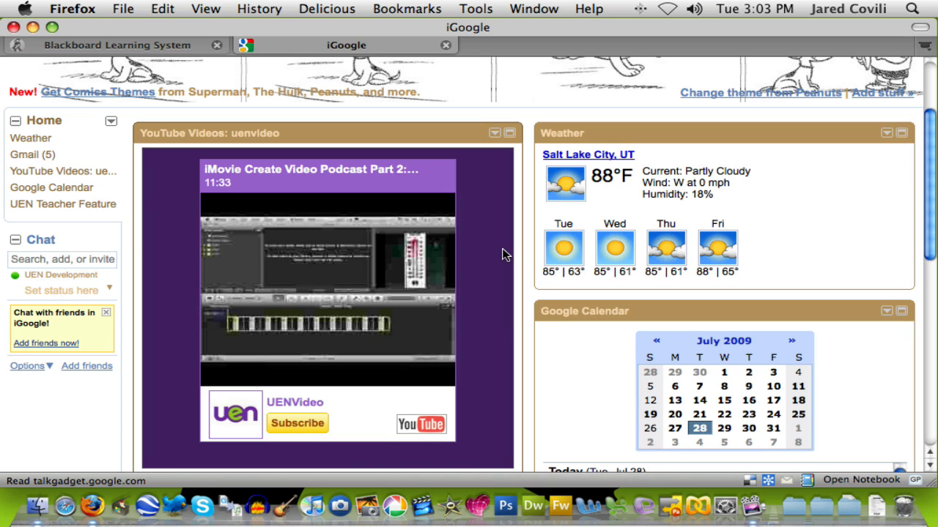
pyautogui.scroll(3)
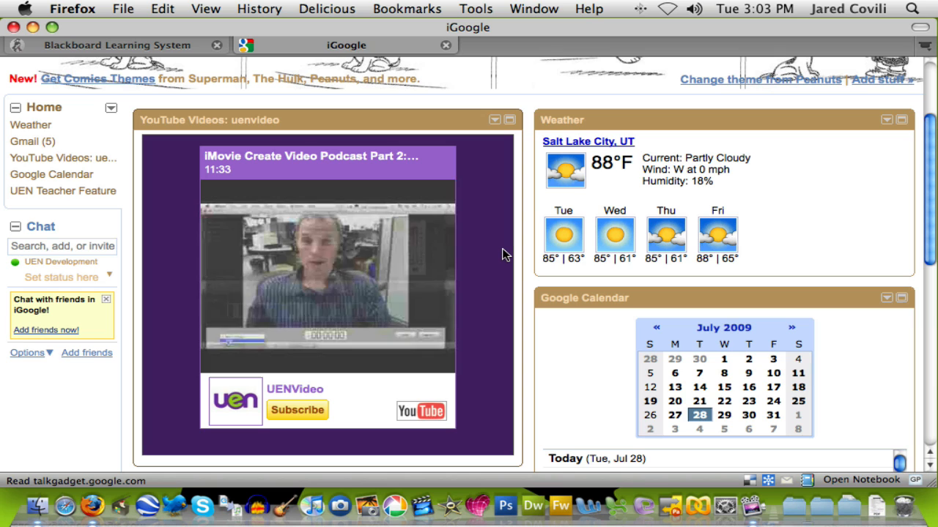
pyautogui.scroll(-3)
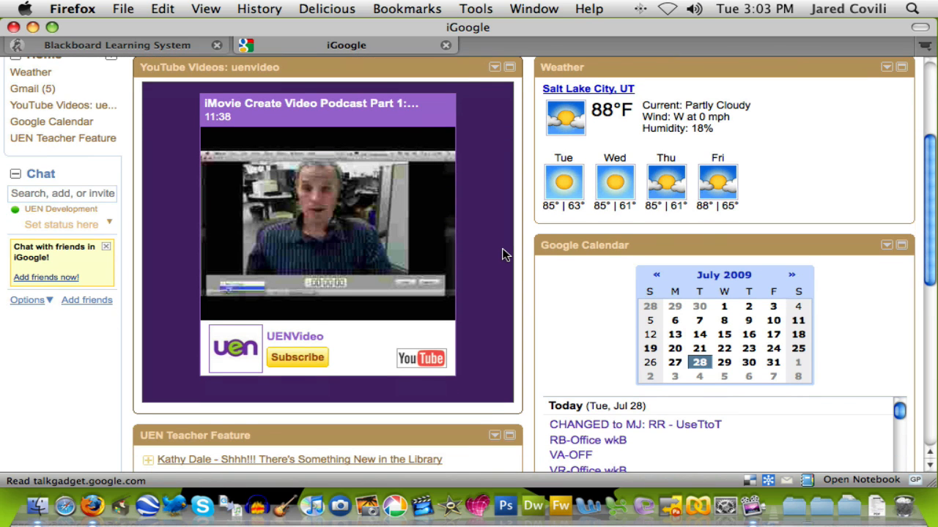
pyautogui.scroll(3)
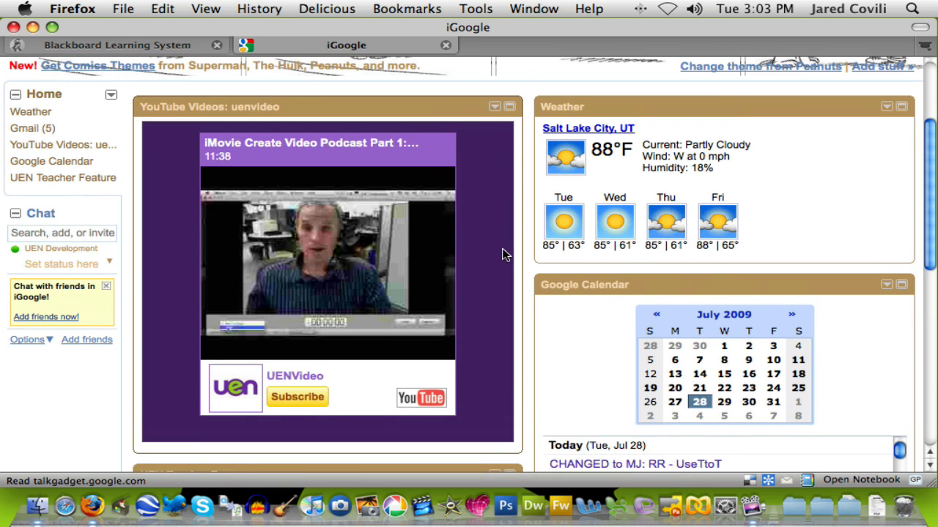
pyautogui.scroll(3)
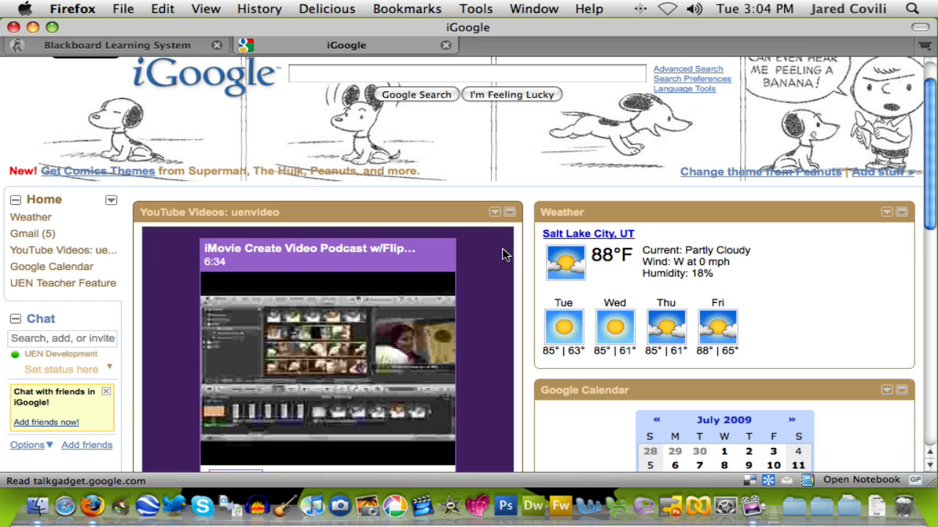
pyautogui.moveTo(748, 277)
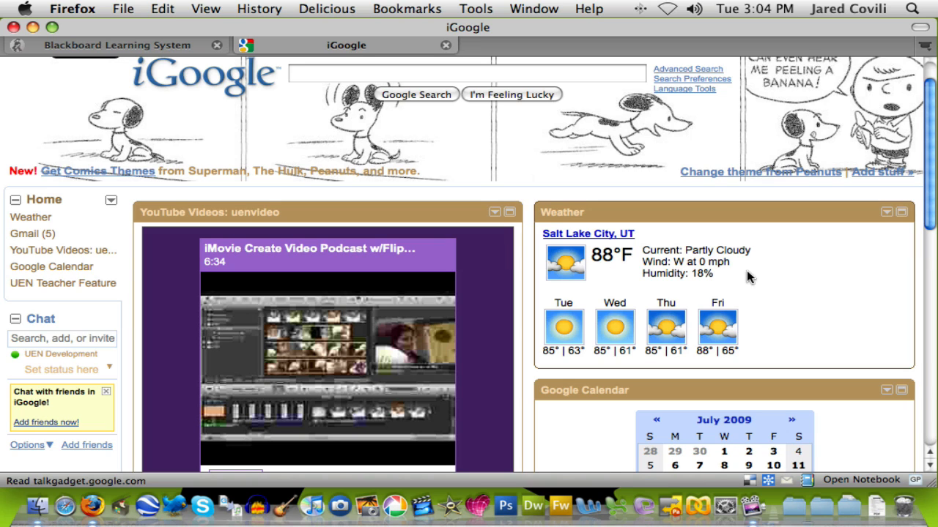
pyautogui.moveTo(870, 188)
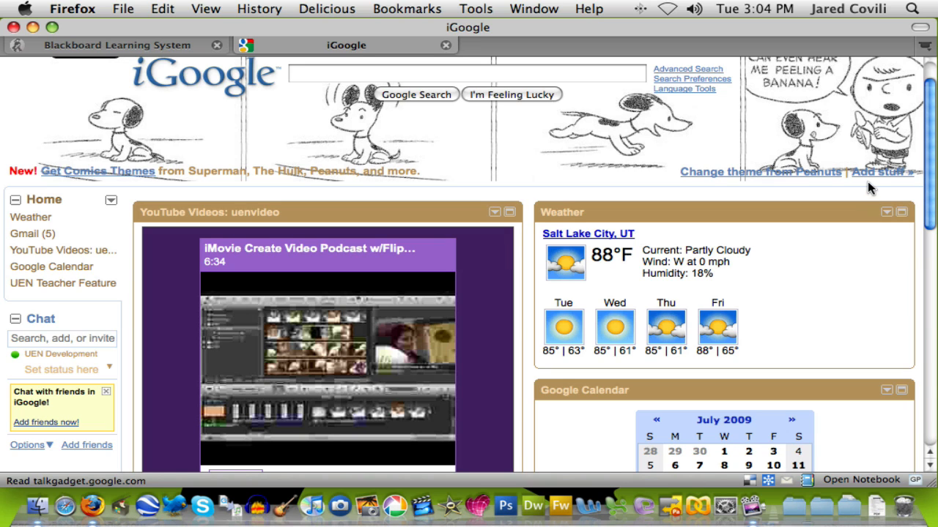
pyautogui.moveTo(875, 182)
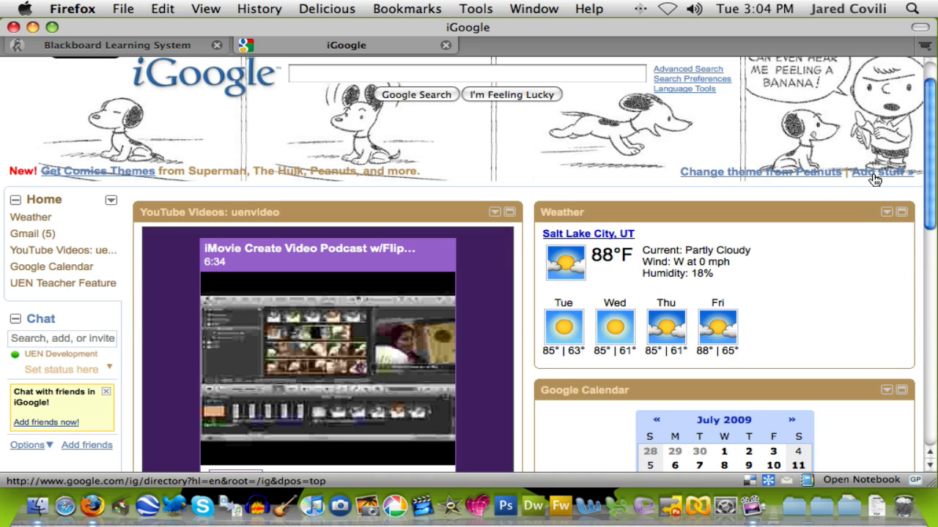
# Step: Go to the Add stuff gadget directory and filter the listing to the Finance category
pyautogui.click(882, 171)
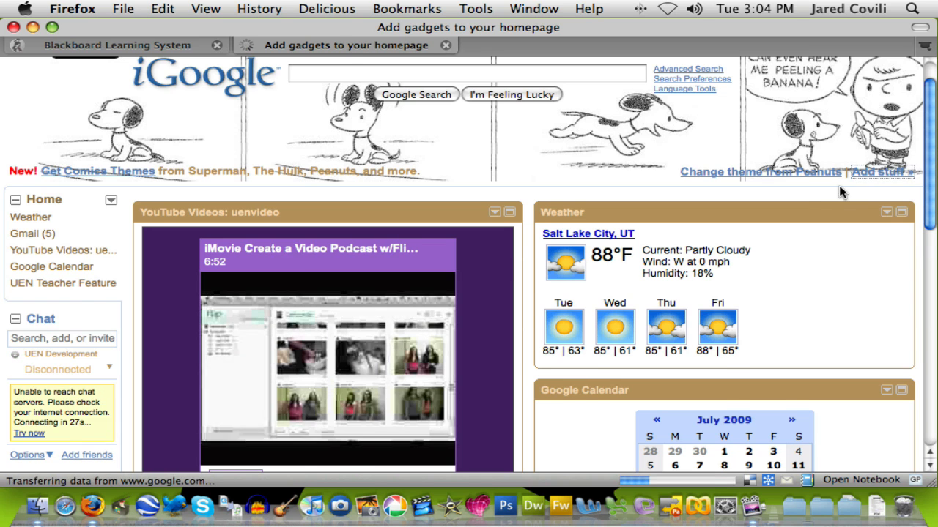
pyautogui.click(882, 172)
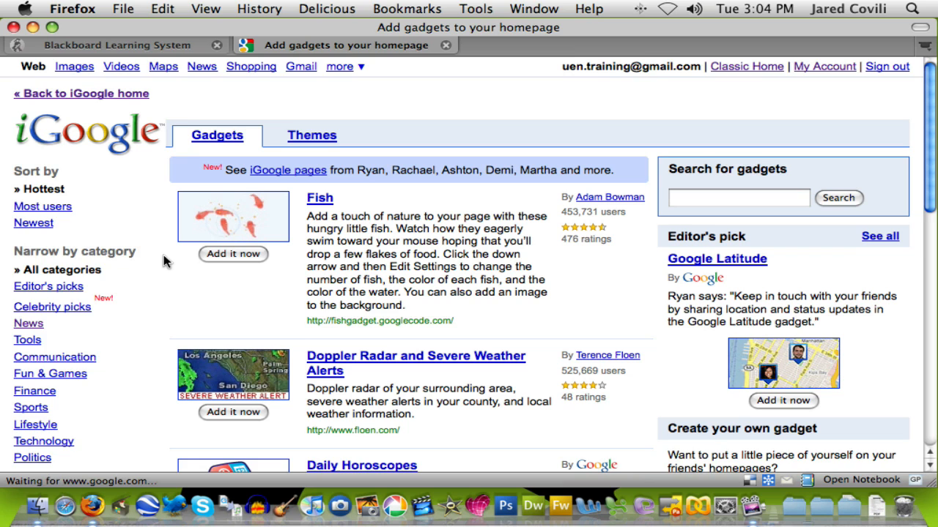
pyautogui.scroll(-3)
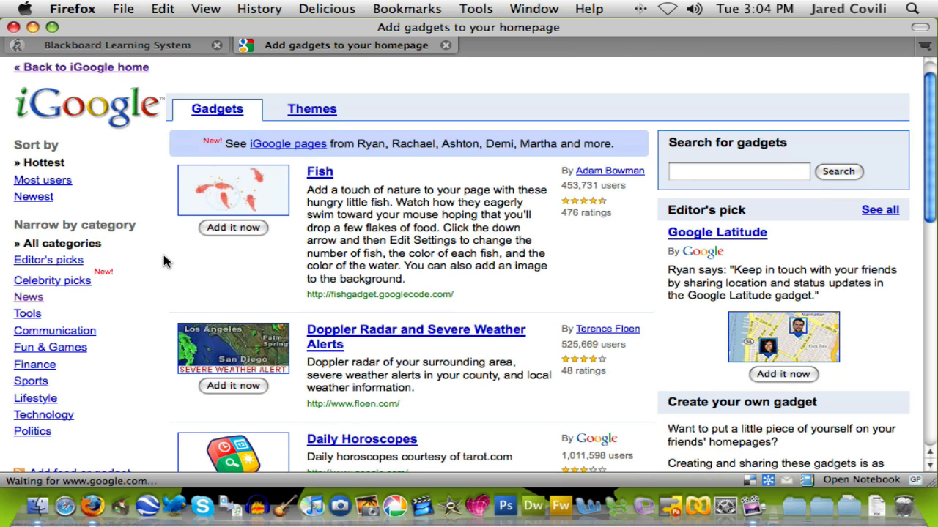
pyautogui.scroll(-3)
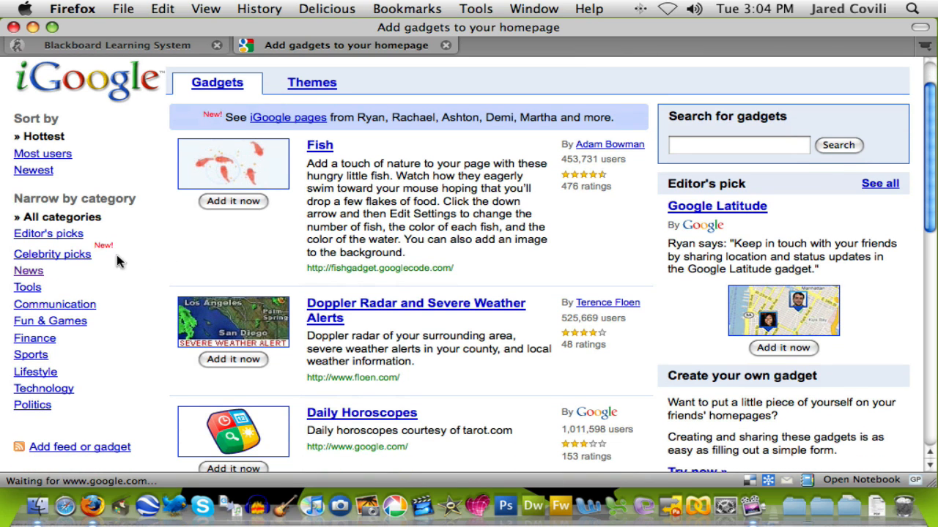
pyautogui.moveTo(60, 364)
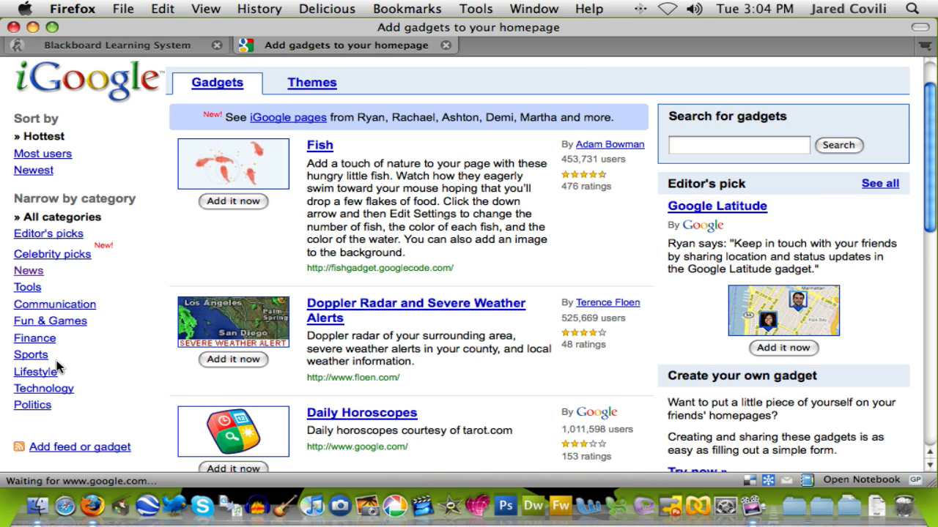
pyautogui.click(35, 337)
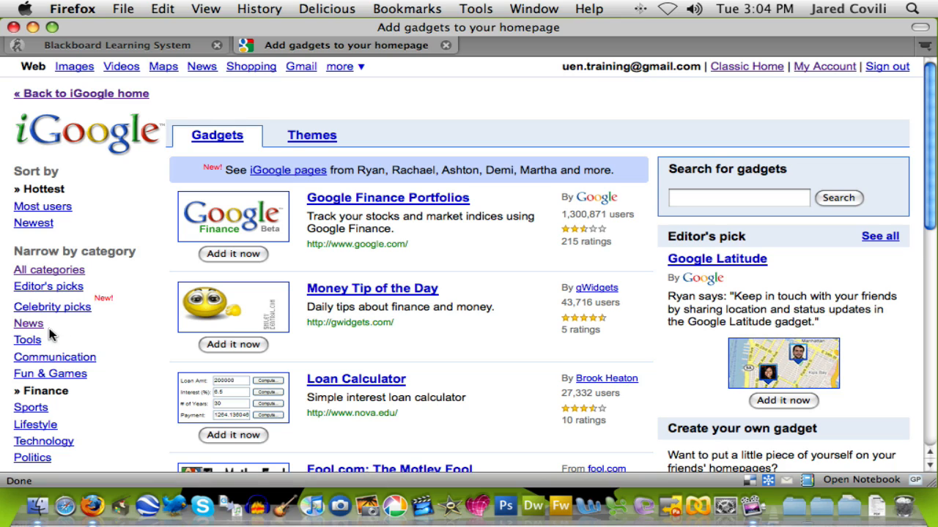
pyautogui.scroll(-3)
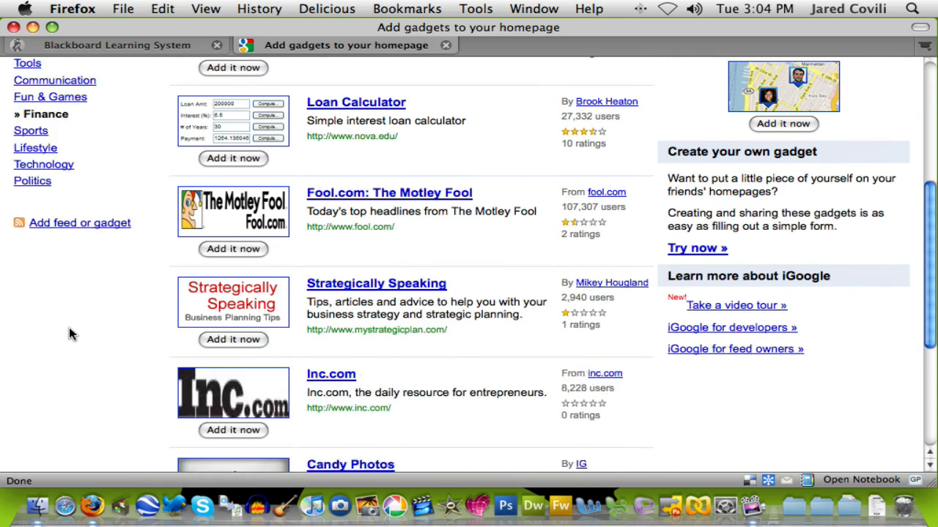
pyautogui.scroll(3)
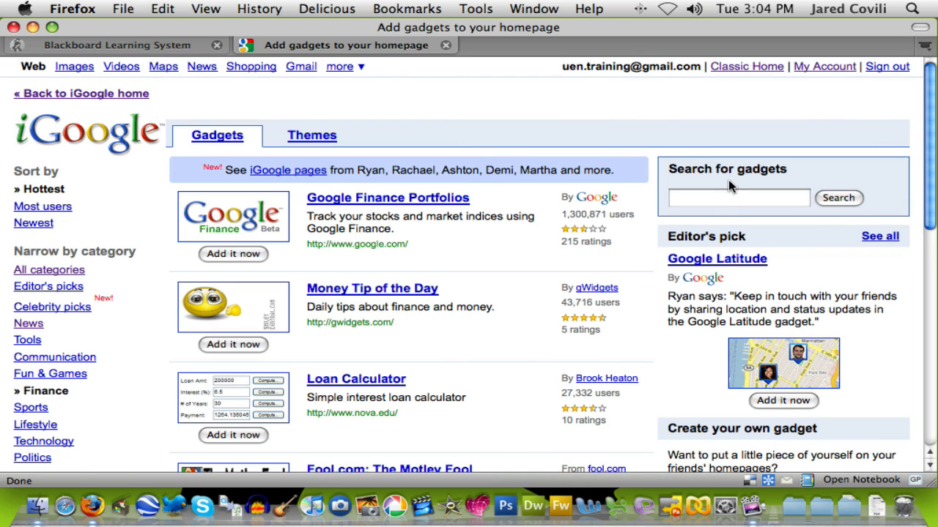
# Step: Search the gadget directory for 'stock quotes' and add the Stock Quote gadget
pyautogui.click(739, 198)
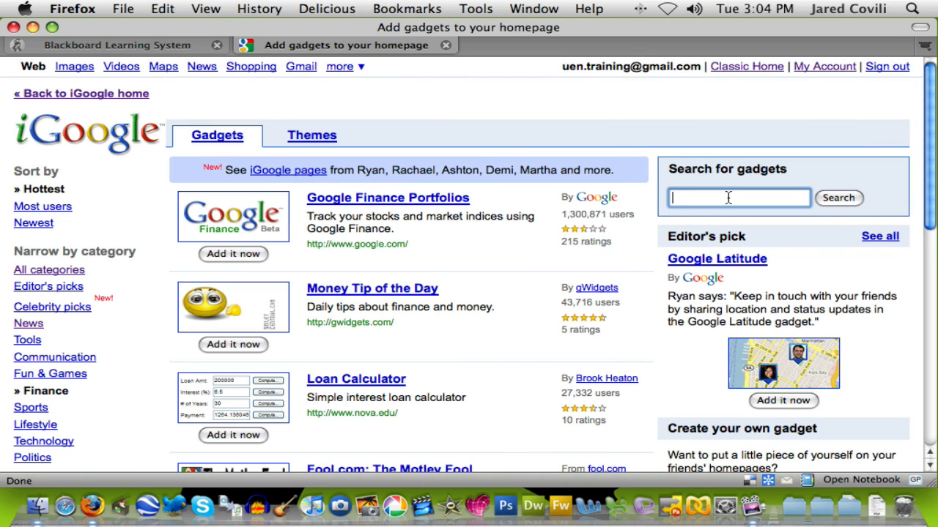
pyautogui.write('stock quotes')
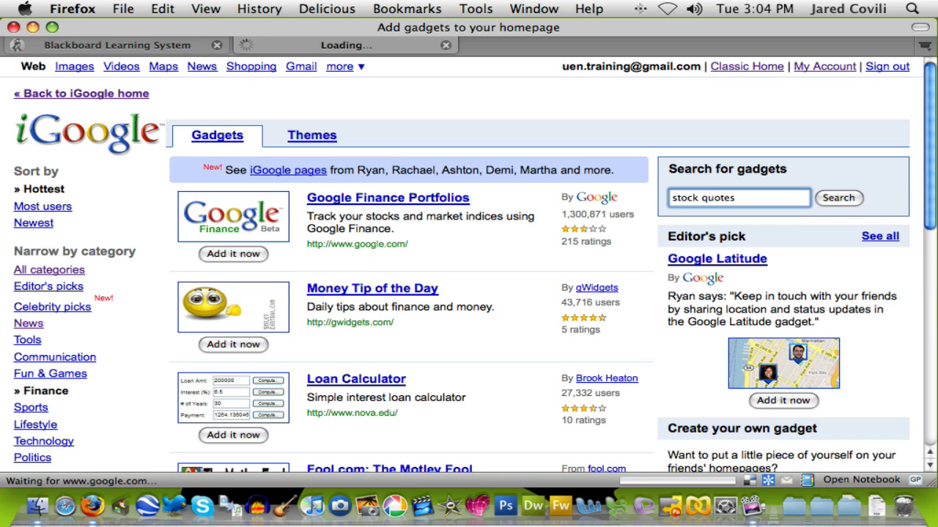
pyautogui.click(837, 198)
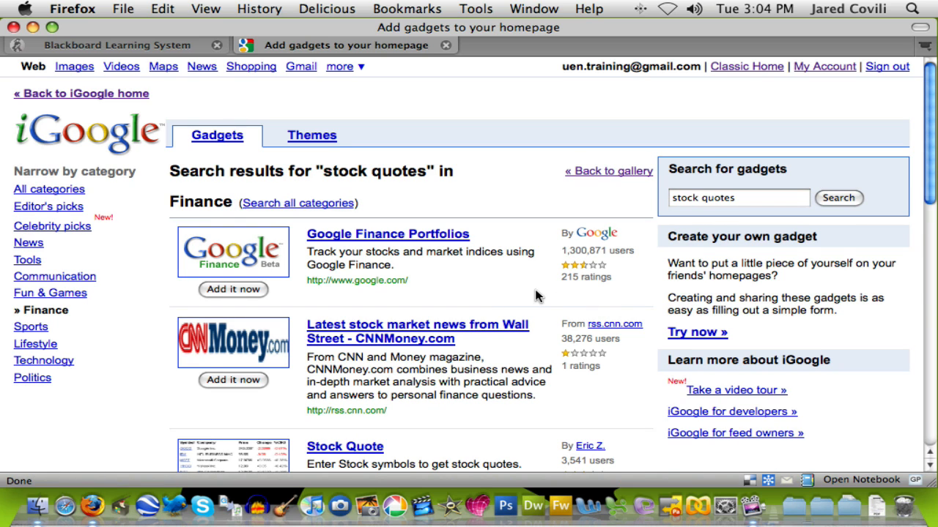
pyautogui.scroll(-3)
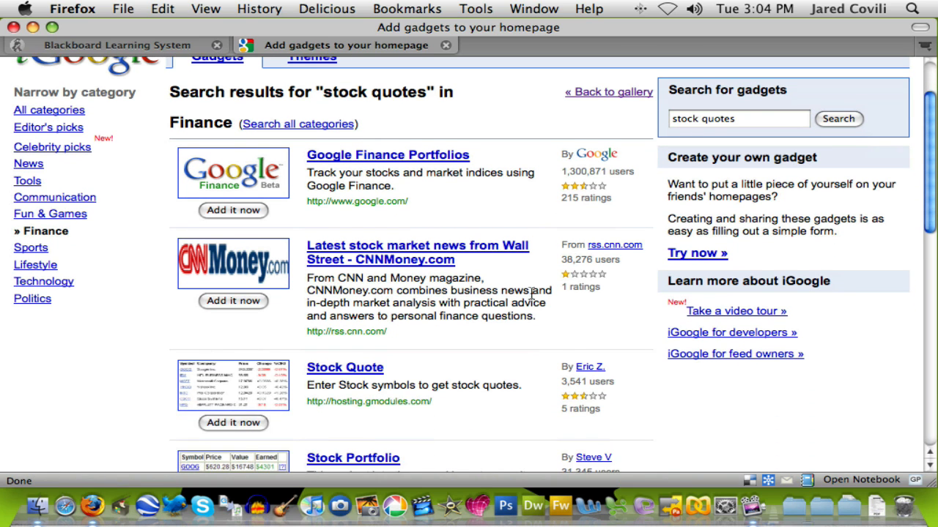
pyautogui.scroll(-3)
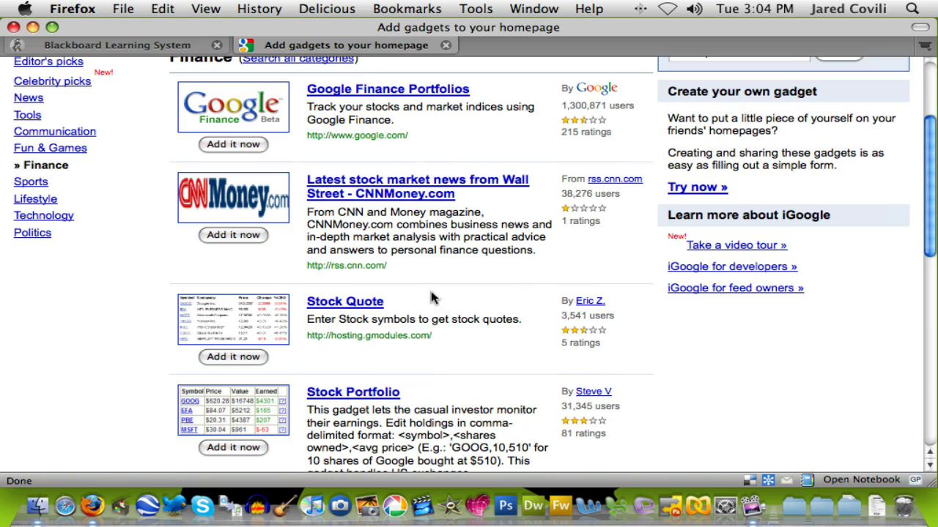
pyautogui.click(233, 357)
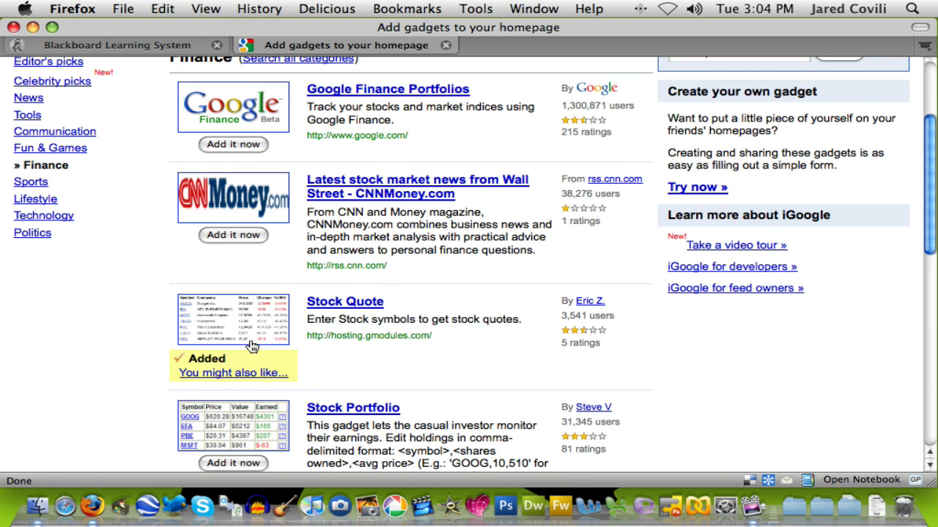
# Step: Return to the iGoogle homepage, now showing the Stock Quotes gadget beside Weather
pyautogui.scroll(3)
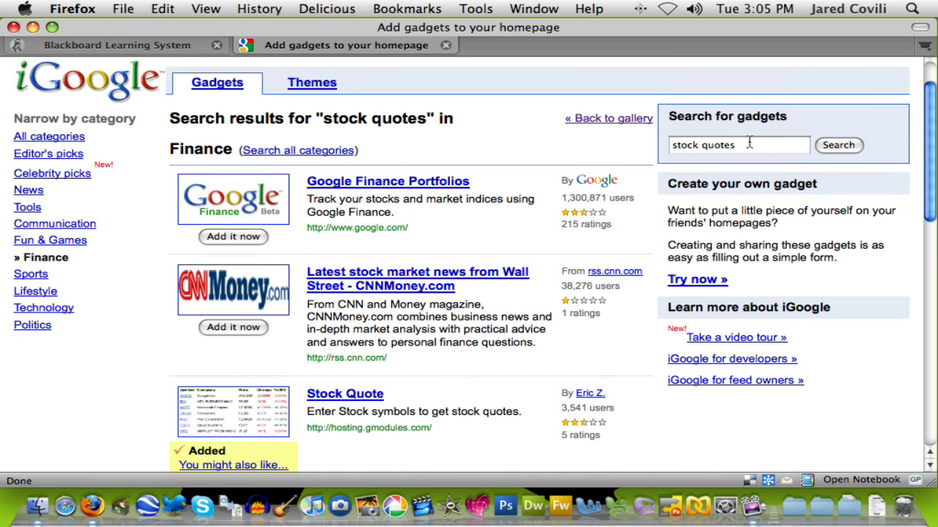
pyautogui.moveTo(779, 190)
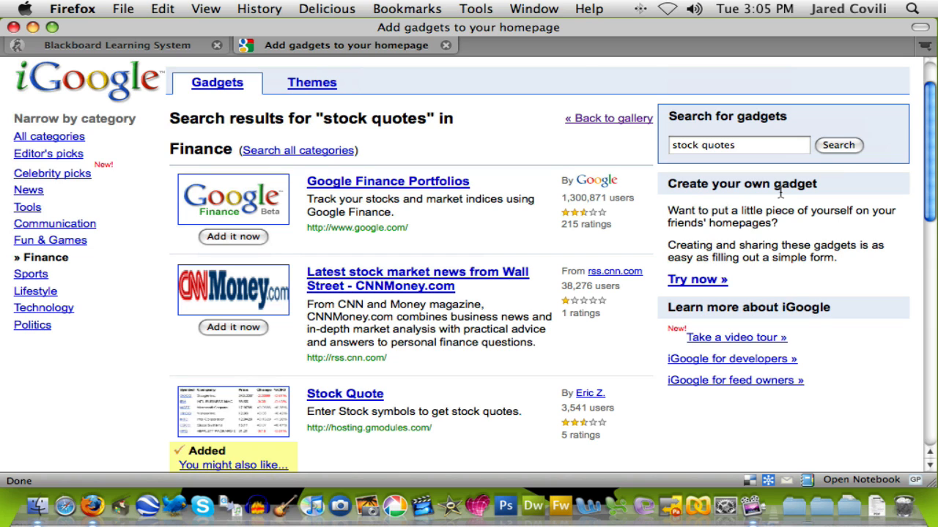
pyautogui.scroll(-3)
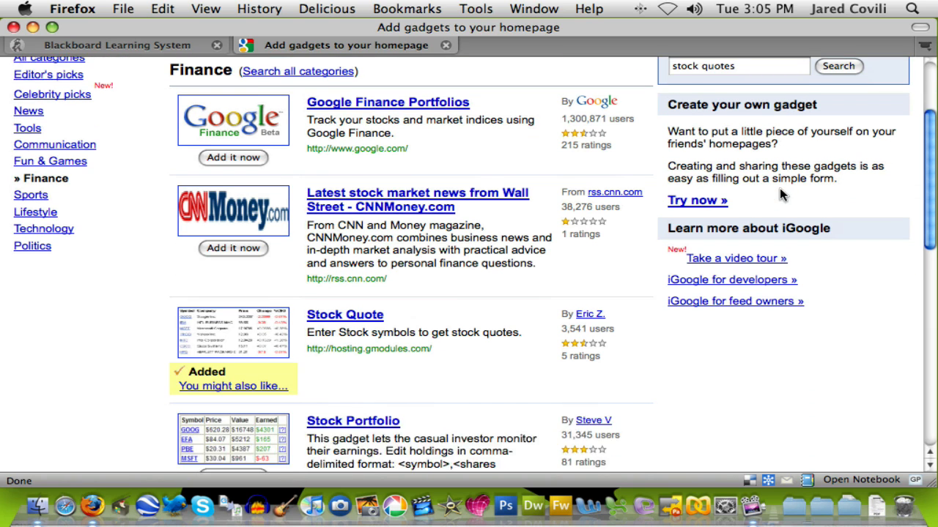
pyautogui.scroll(-3)
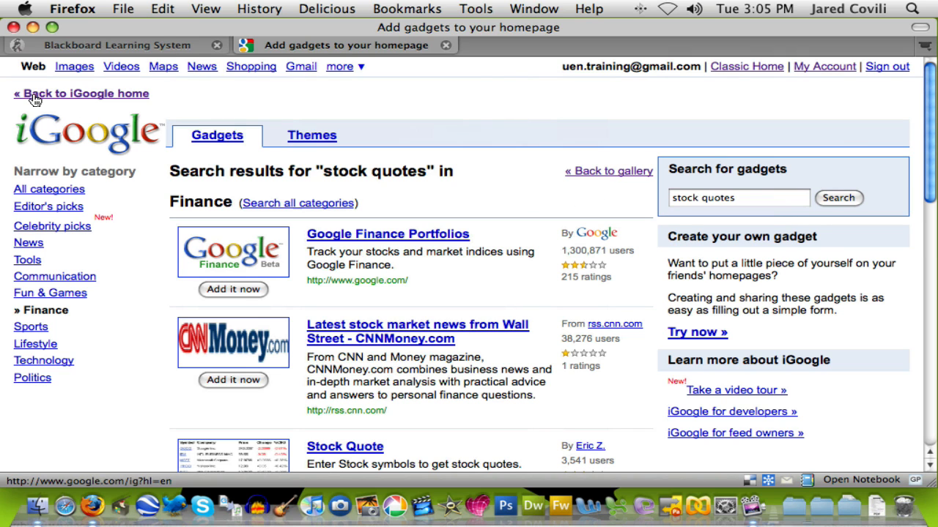
pyautogui.moveTo(66, 101)
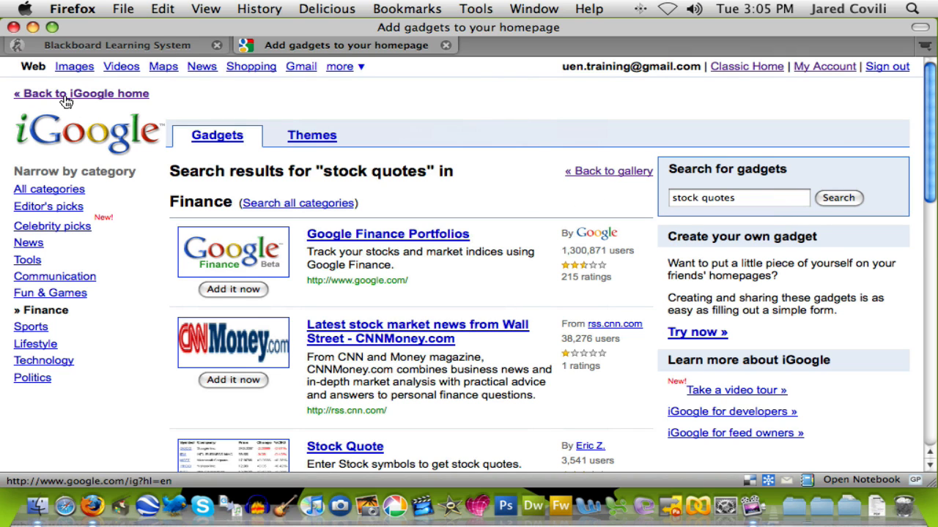
pyautogui.click(82, 94)
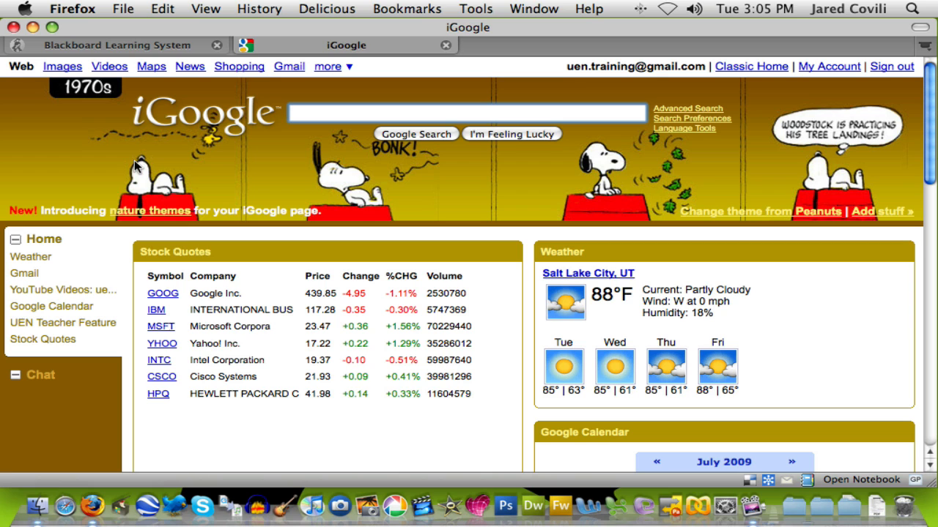
# Step: Drag Stock Quotes to the top of the right column above Weather and show its options menu
pyautogui.scroll(-3)
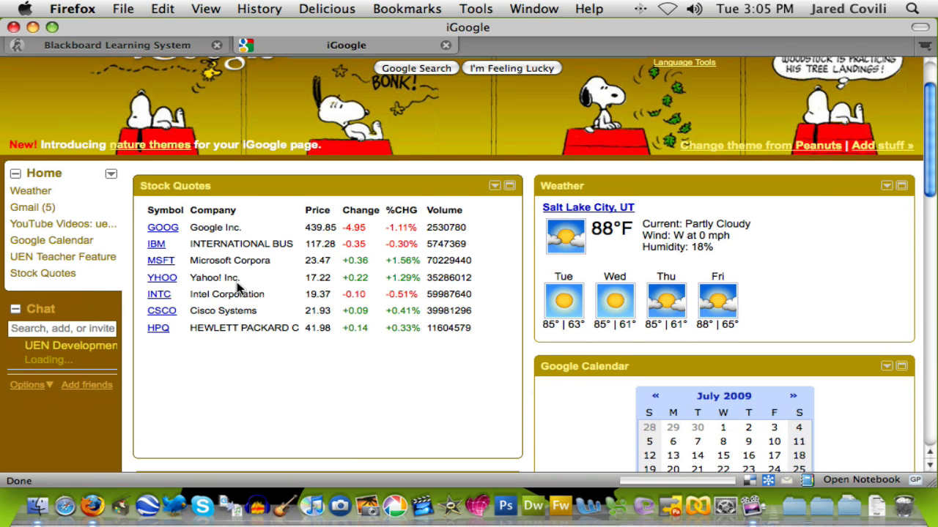
pyautogui.scroll(-3)
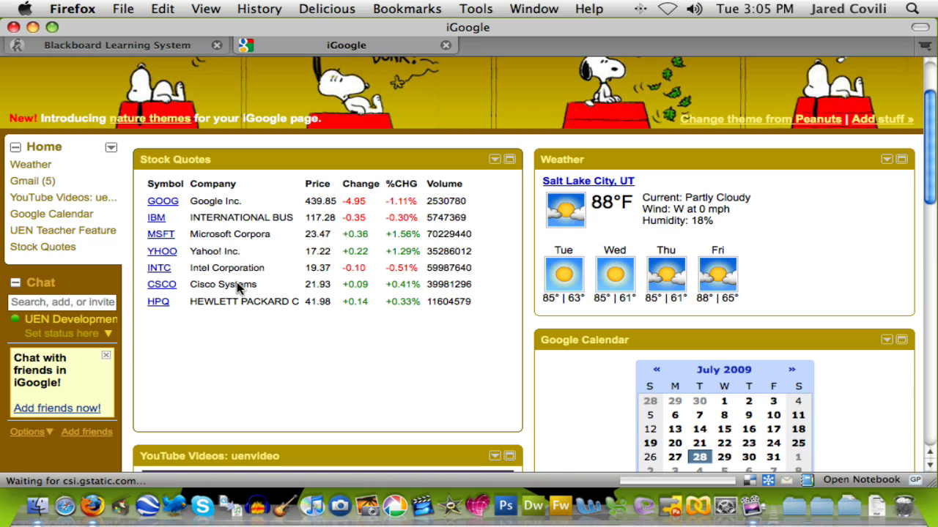
pyautogui.moveTo(234, 162)
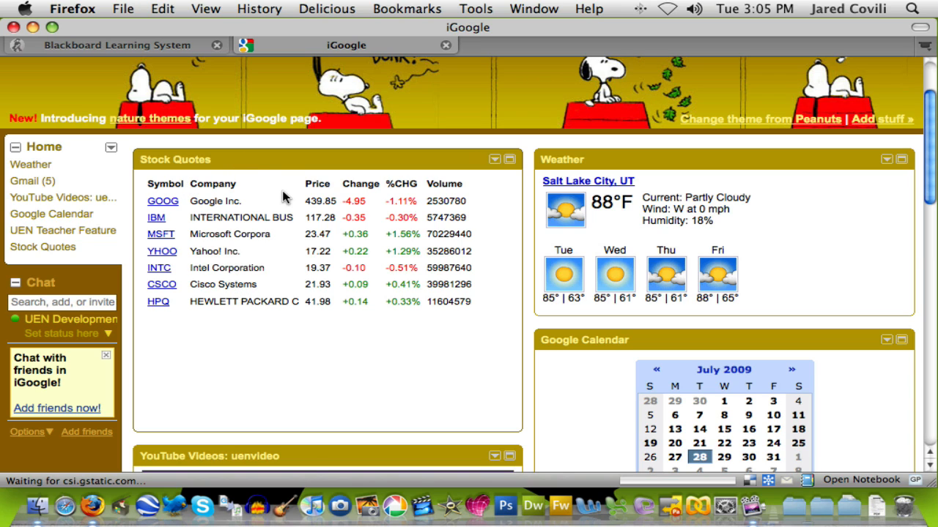
pyautogui.moveTo(175, 160)
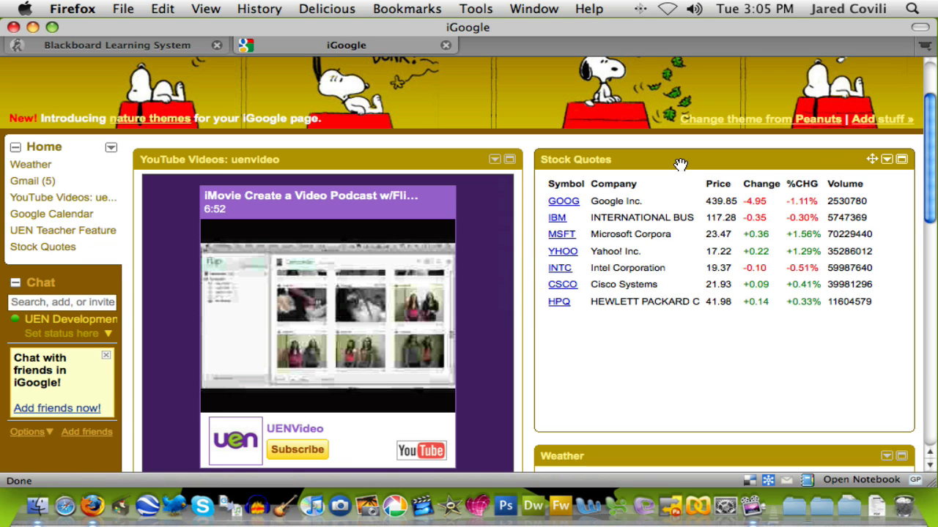
pyautogui.scroll(-3)
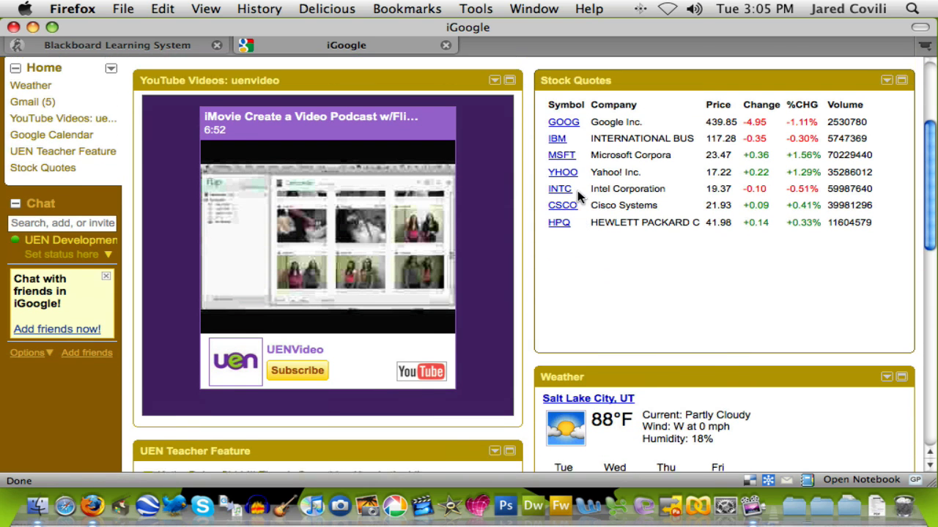
pyautogui.scroll(3)
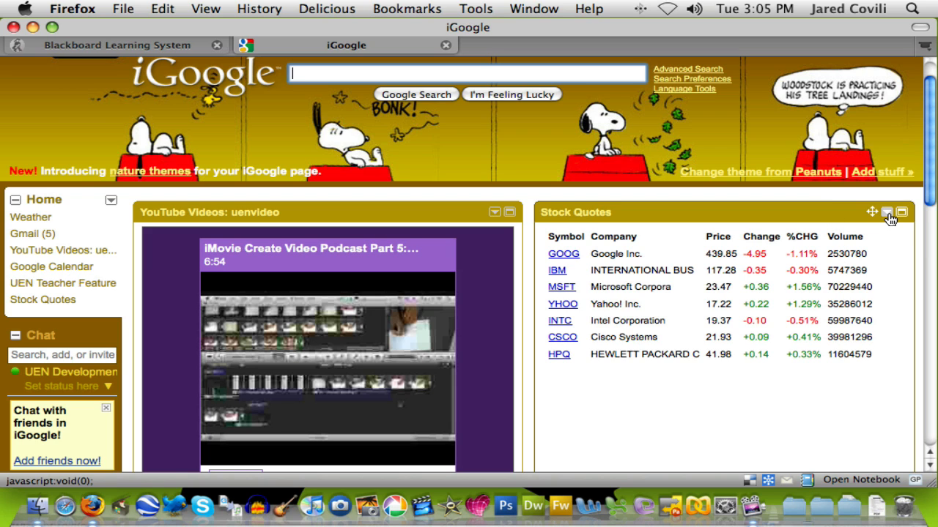
pyautogui.click(886, 212)
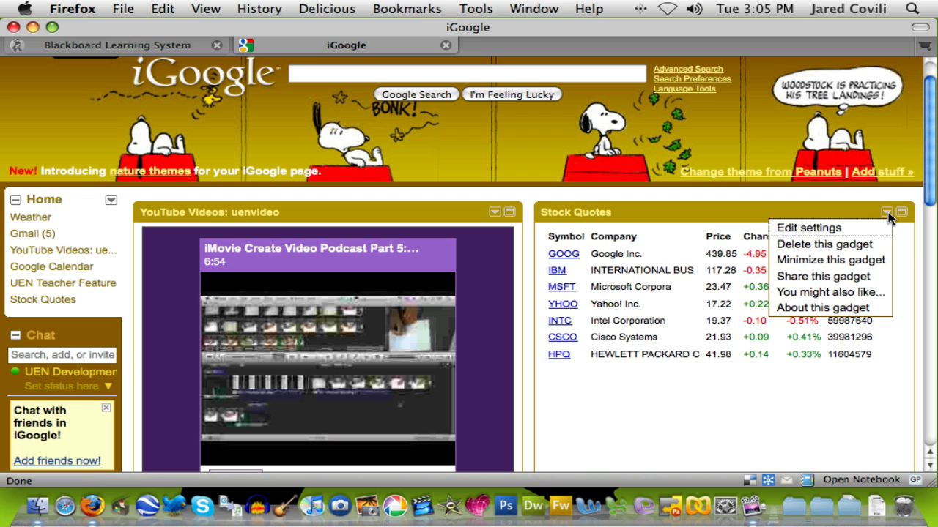
pyautogui.click(809, 229)
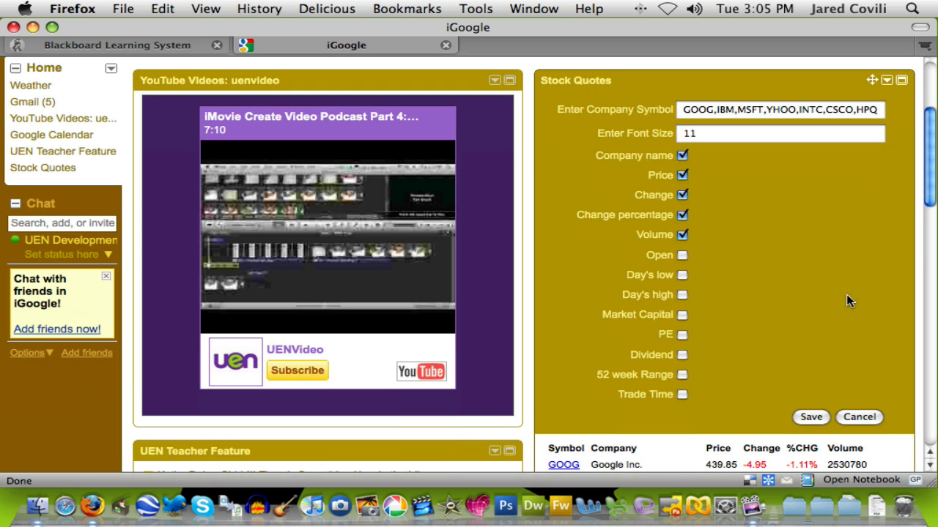
pyautogui.click(810, 416)
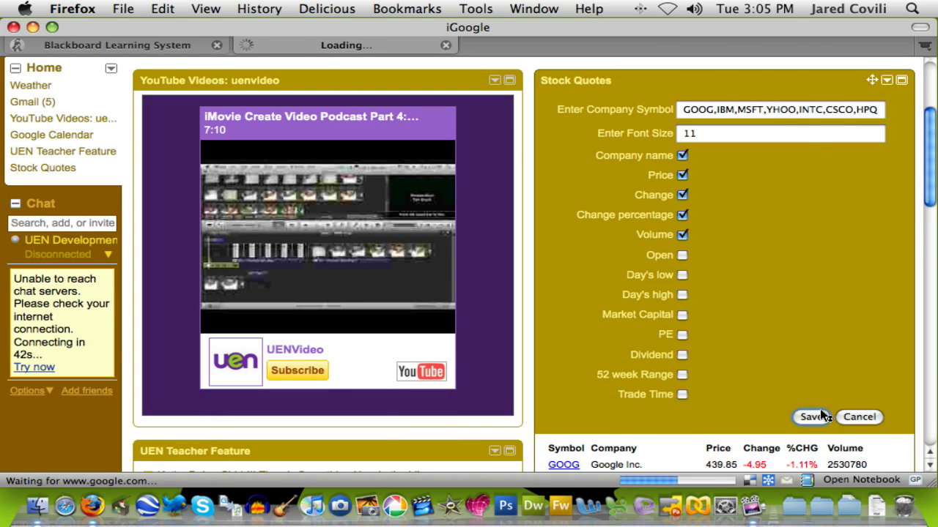
pyautogui.click(812, 416)
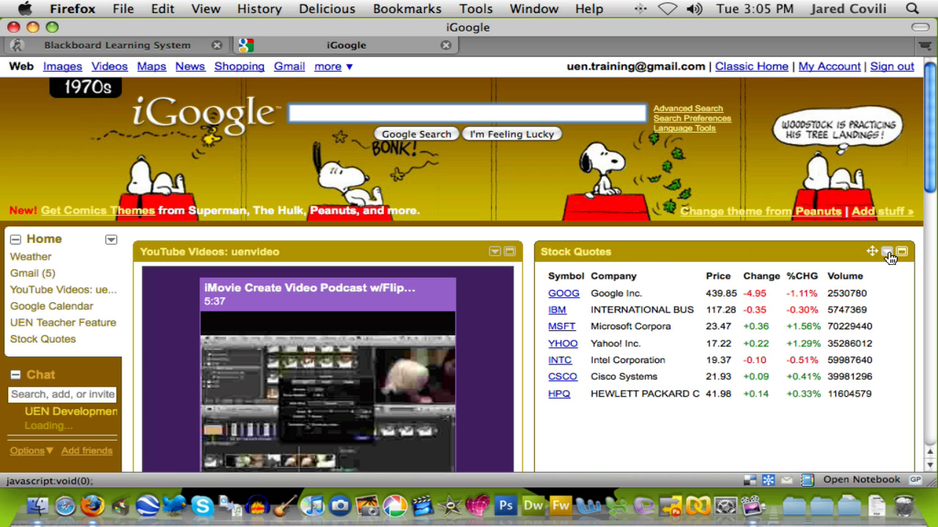
pyautogui.click(886, 252)
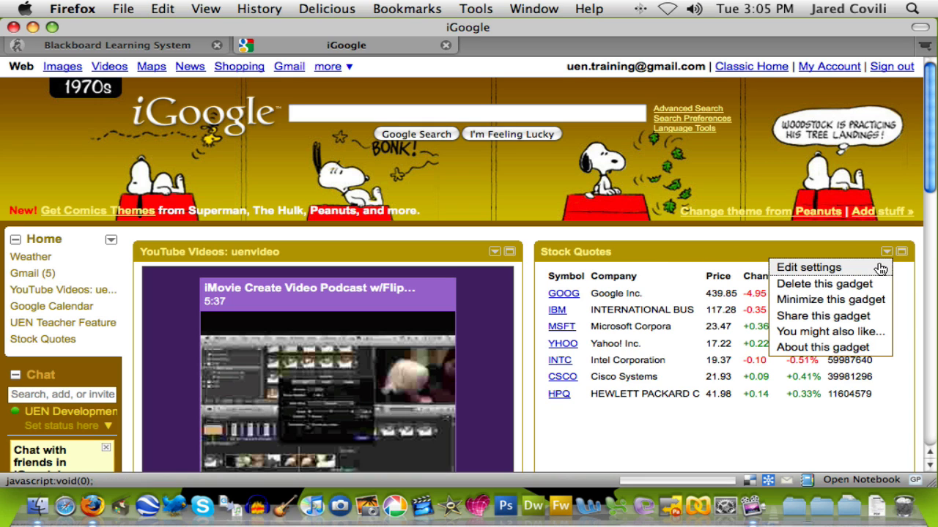
pyautogui.moveTo(863, 299)
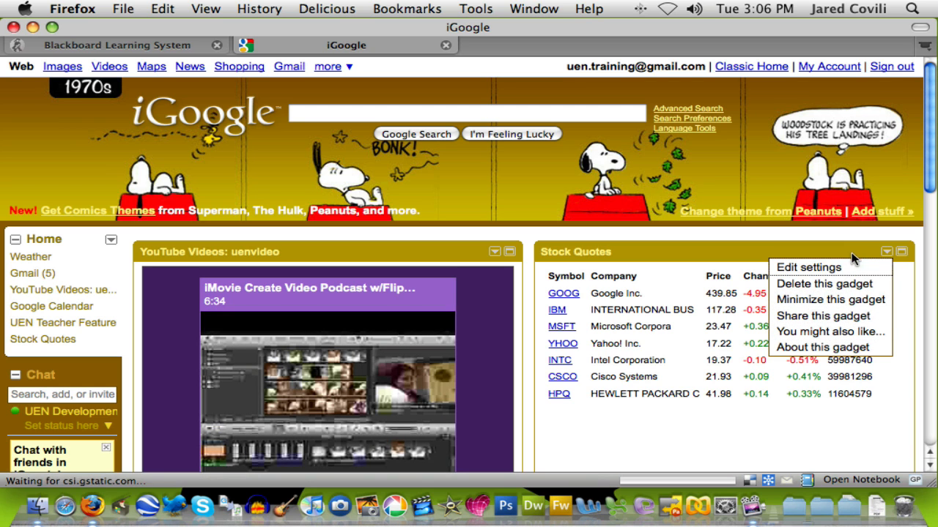
# Step: Delete the Stock Quotes gadget and confirm, leaving Weather at the top of the right column
pyautogui.click(827, 284)
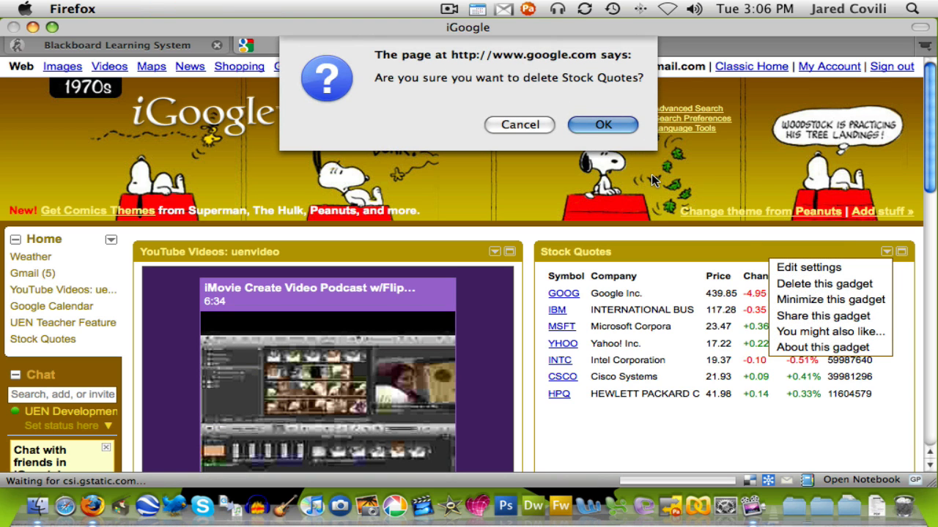
pyautogui.click(602, 125)
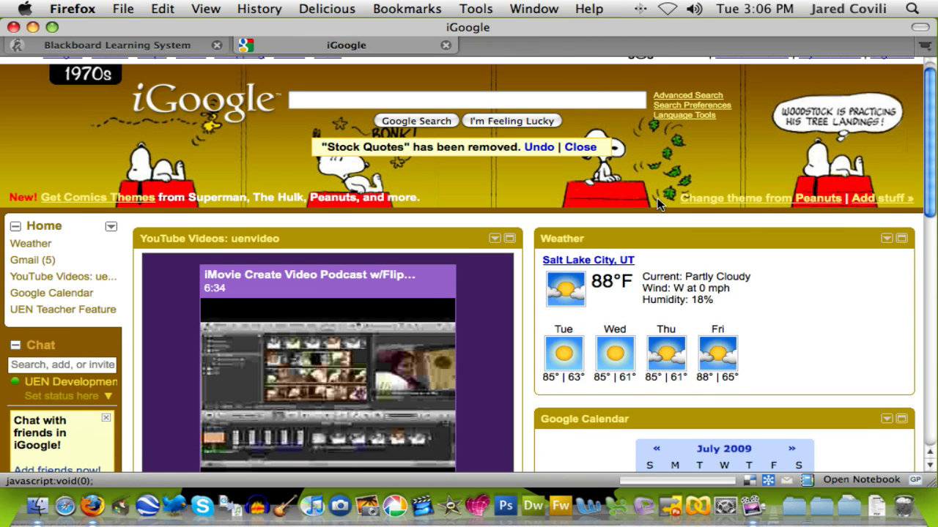
pyautogui.scroll(-3)
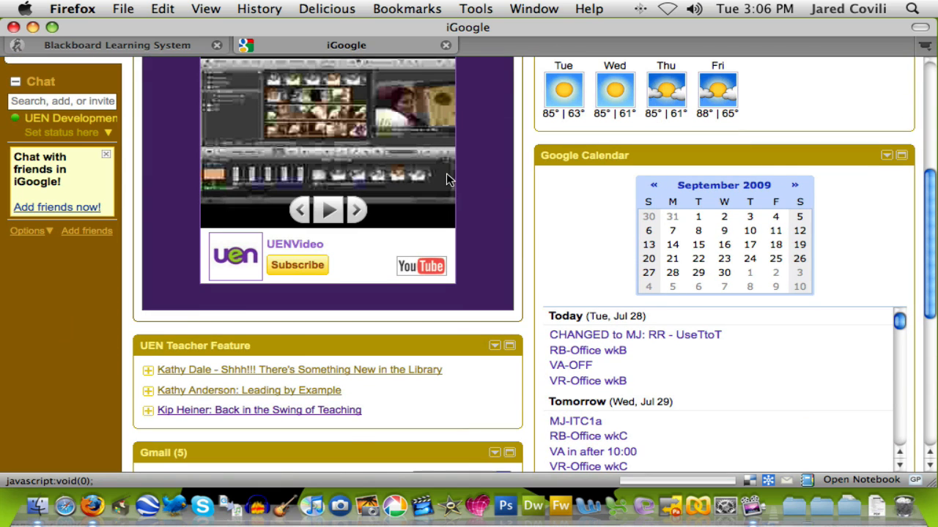
pyautogui.scroll(-3)
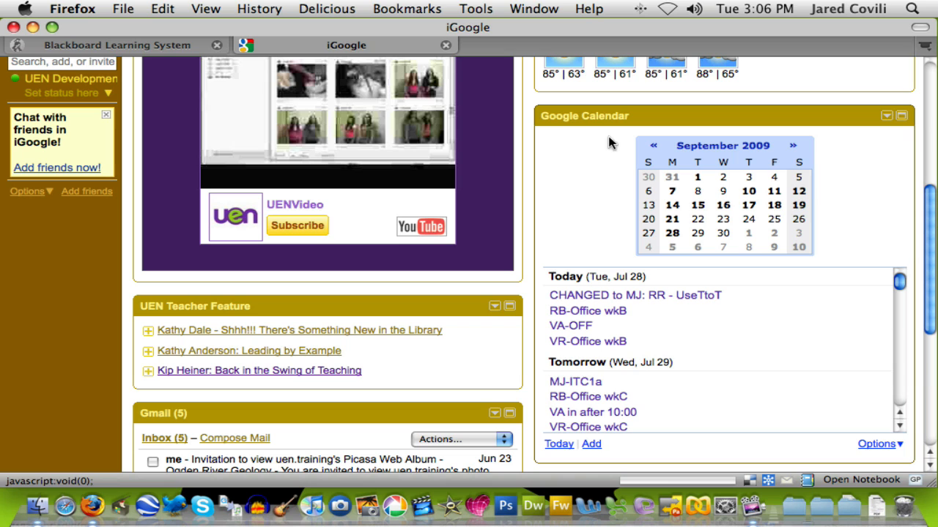
pyautogui.scroll(-3)
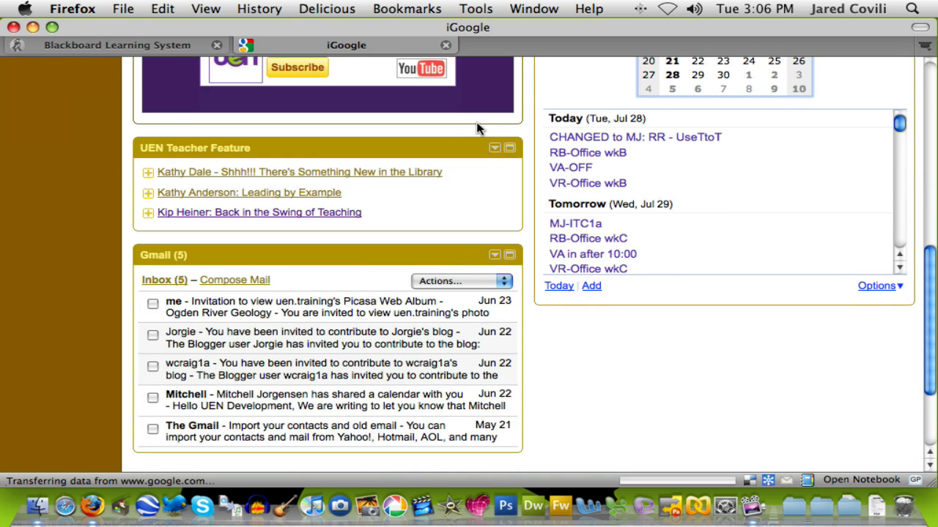
pyautogui.moveTo(285, 255)
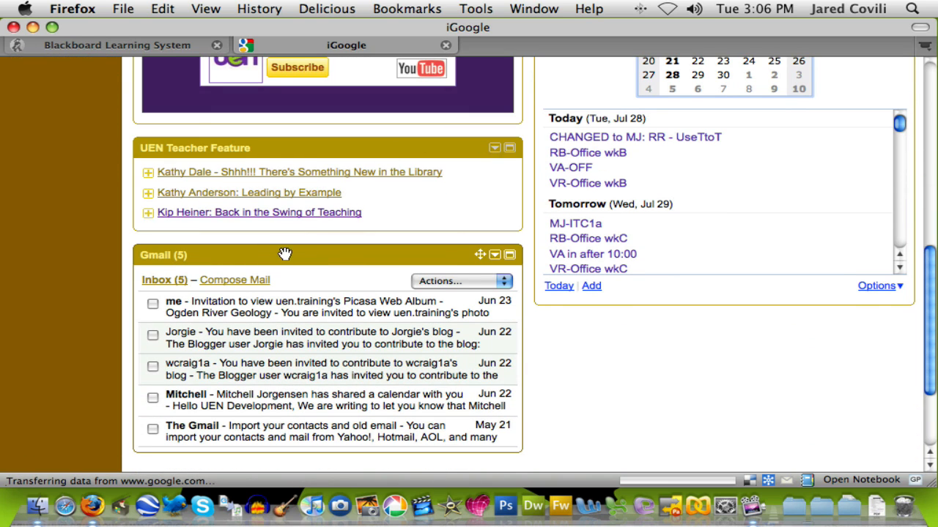
pyautogui.moveTo(399, 256)
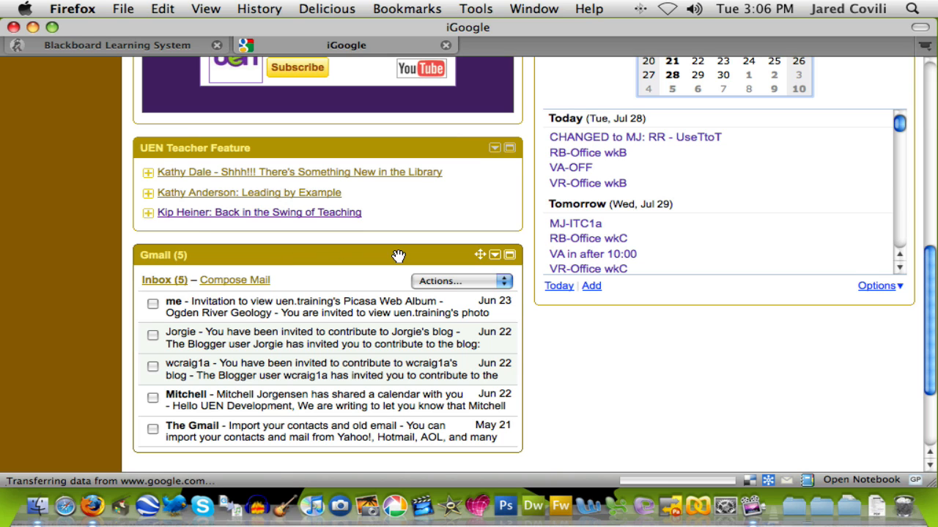
pyautogui.scroll(-3)
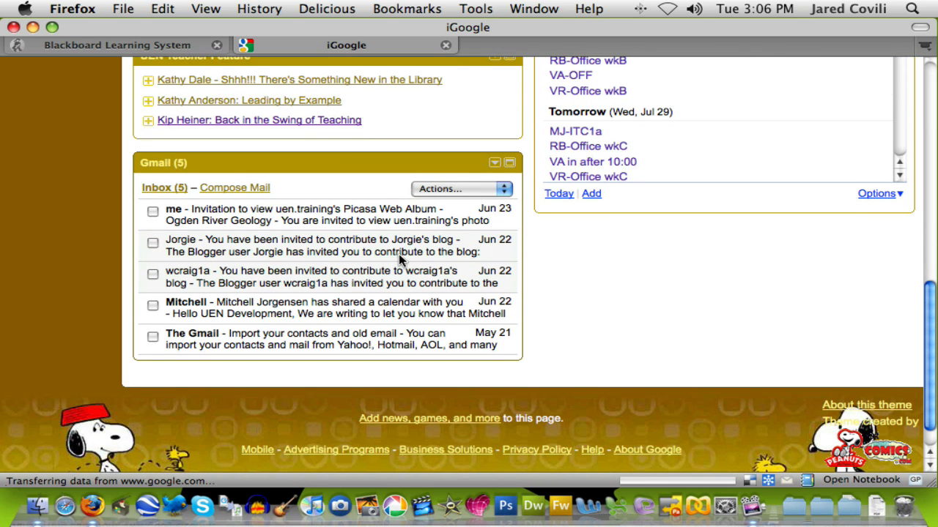
pyautogui.scroll(3)
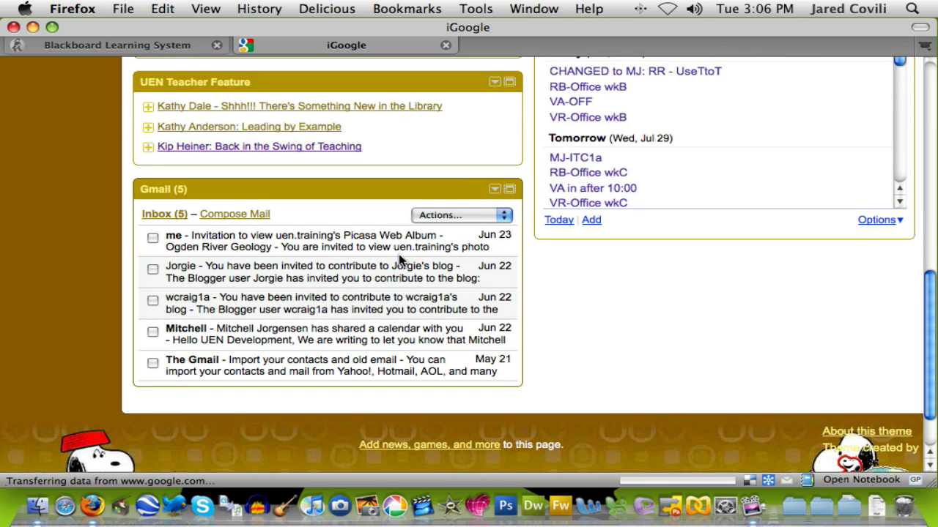
pyautogui.scroll(-3)
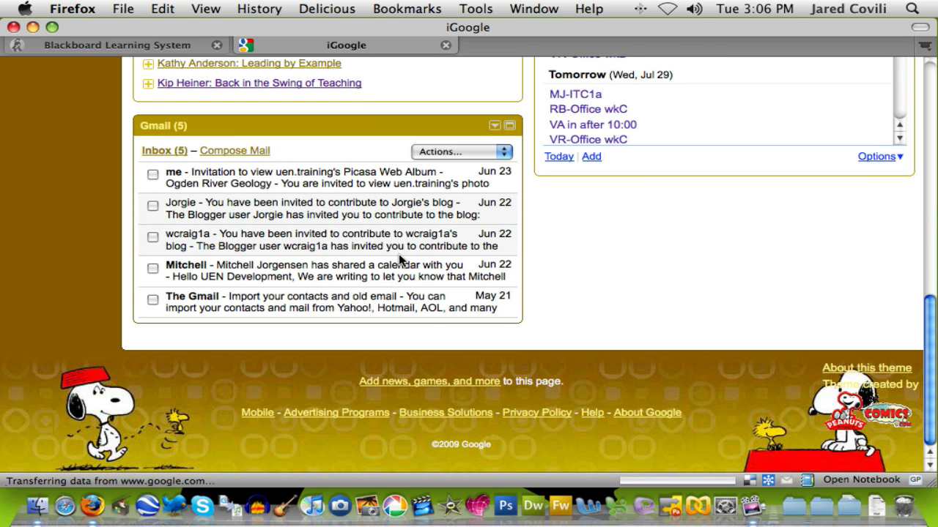
pyautogui.scroll(3)
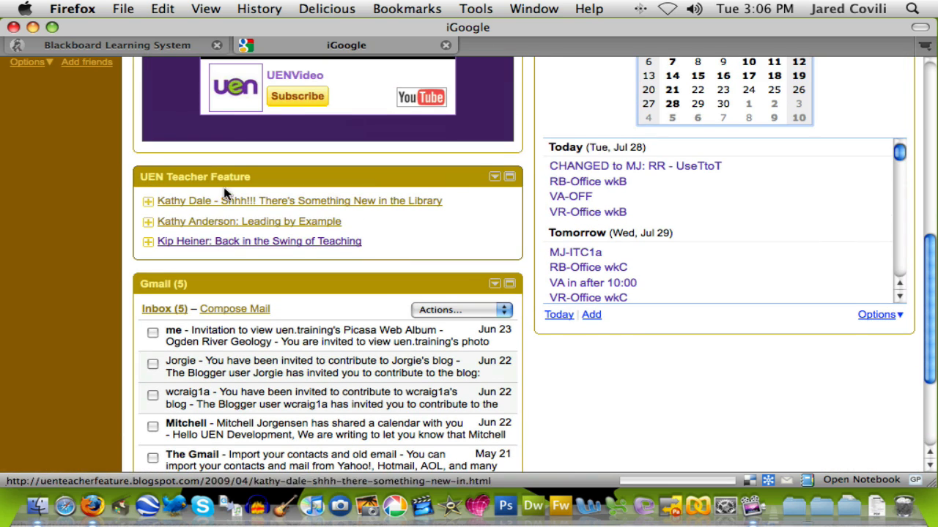
pyautogui.moveTo(300, 178)
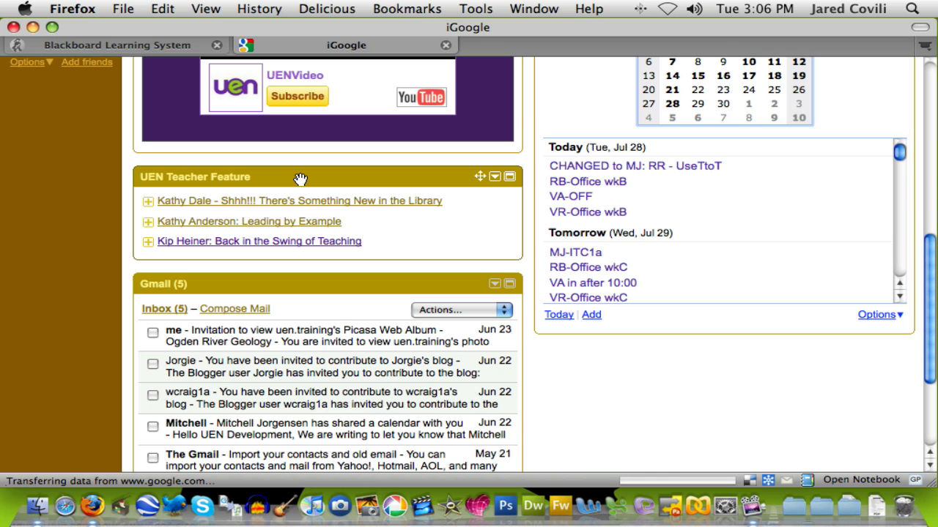
pyautogui.moveTo(340, 196)
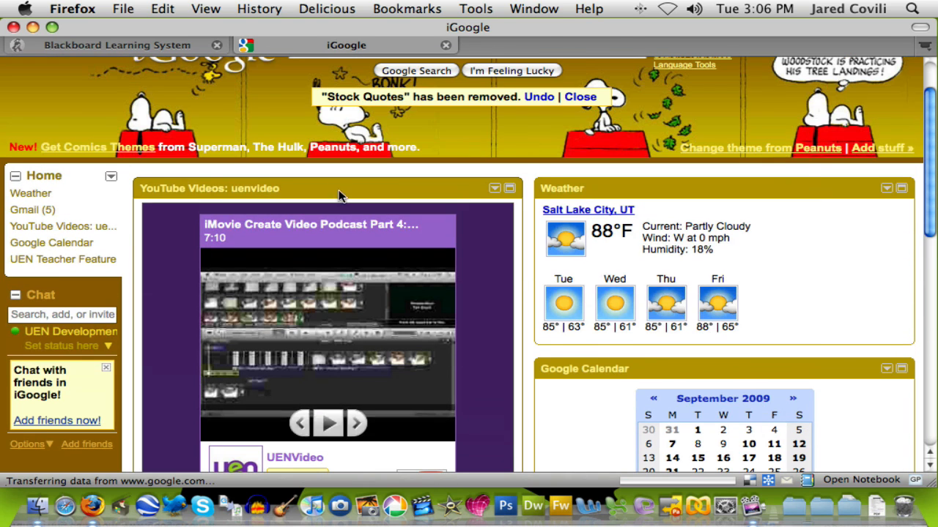
pyautogui.moveTo(881, 148)
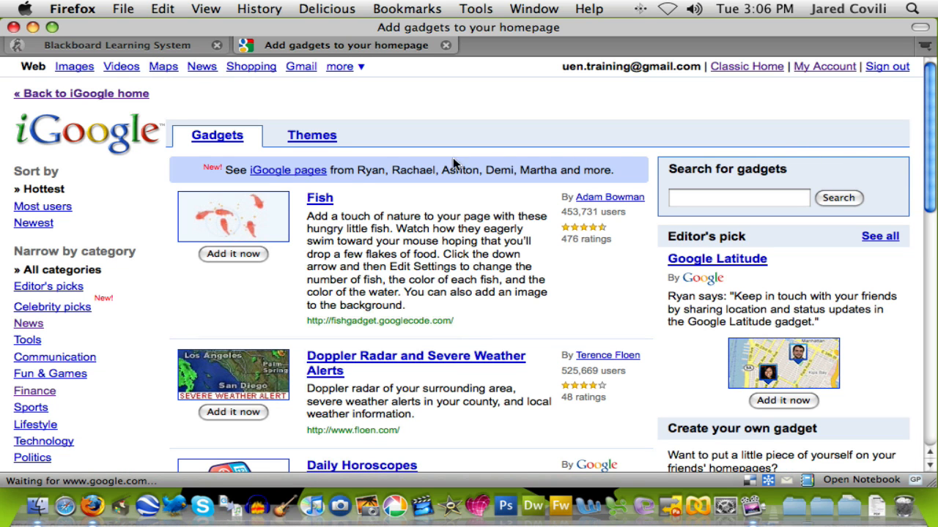
pyautogui.scroll(-3)
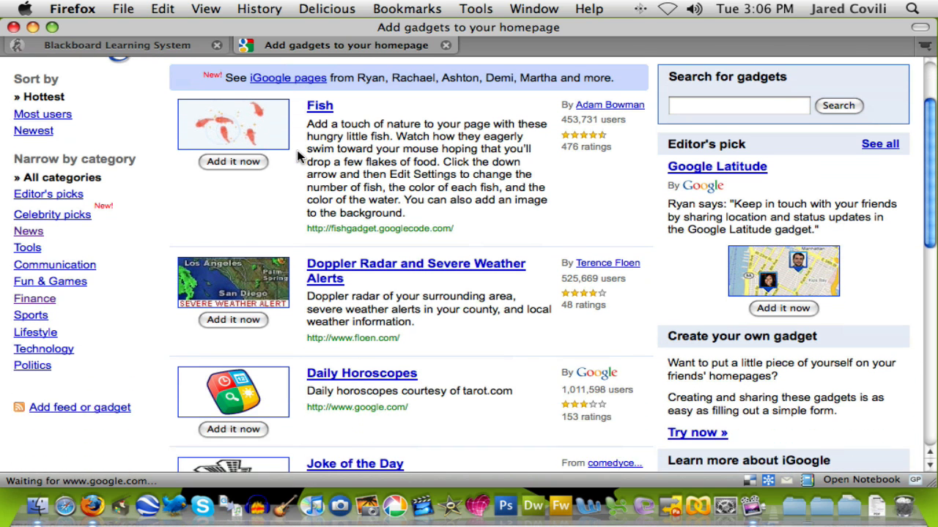
pyautogui.scroll(-3)
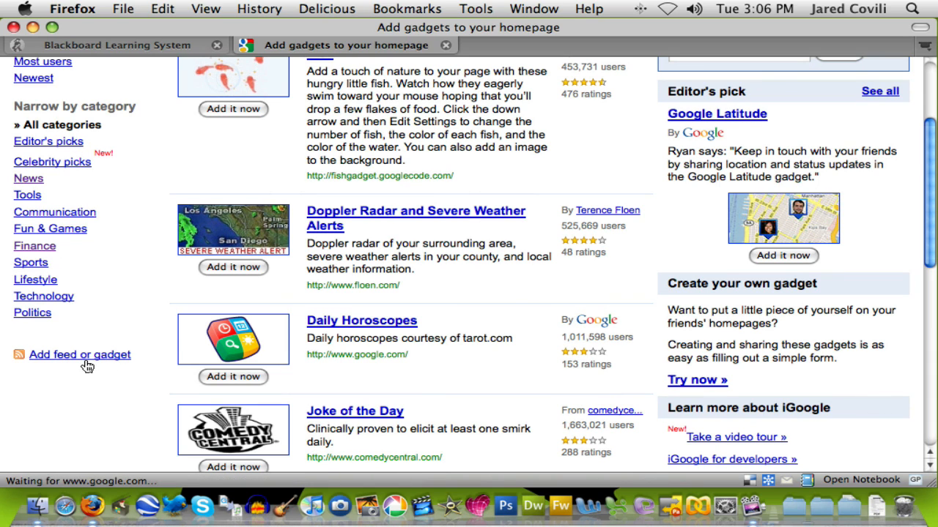
pyautogui.click(79, 354)
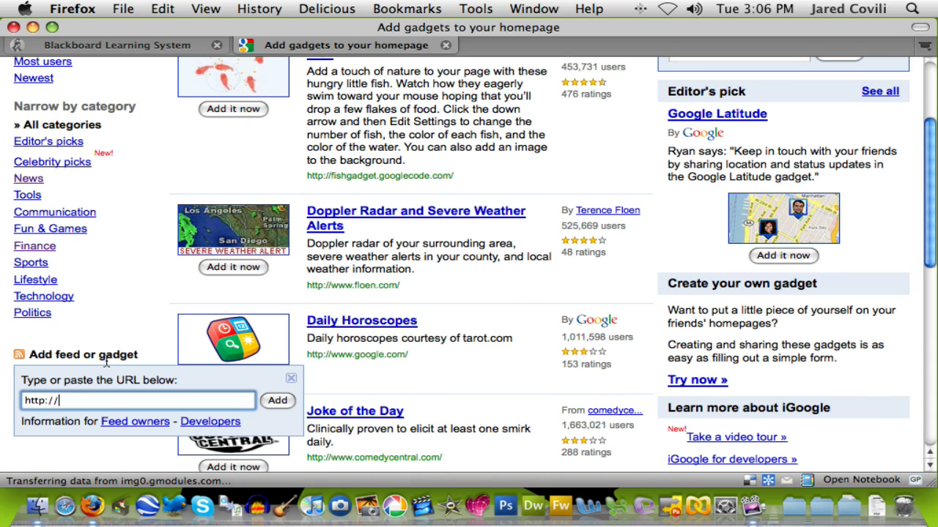
pyautogui.write('www')
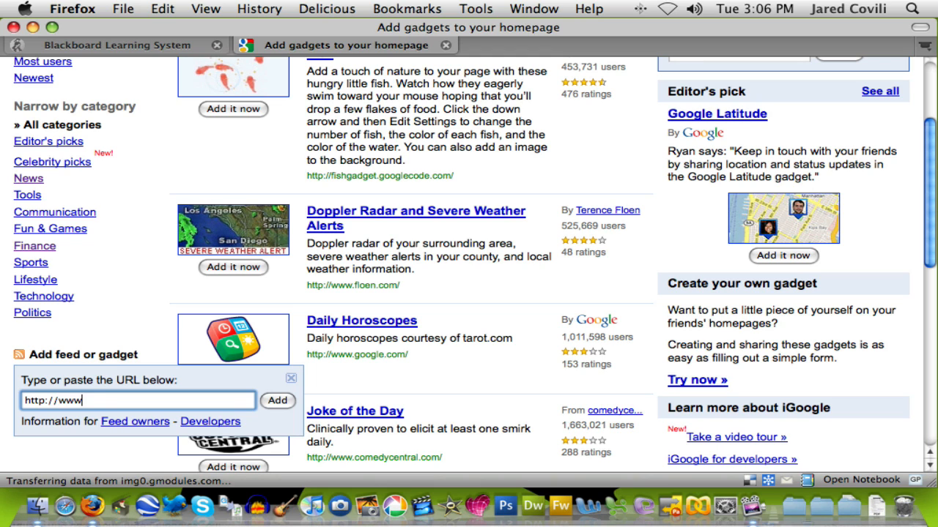
pyautogui.write('.uen.')
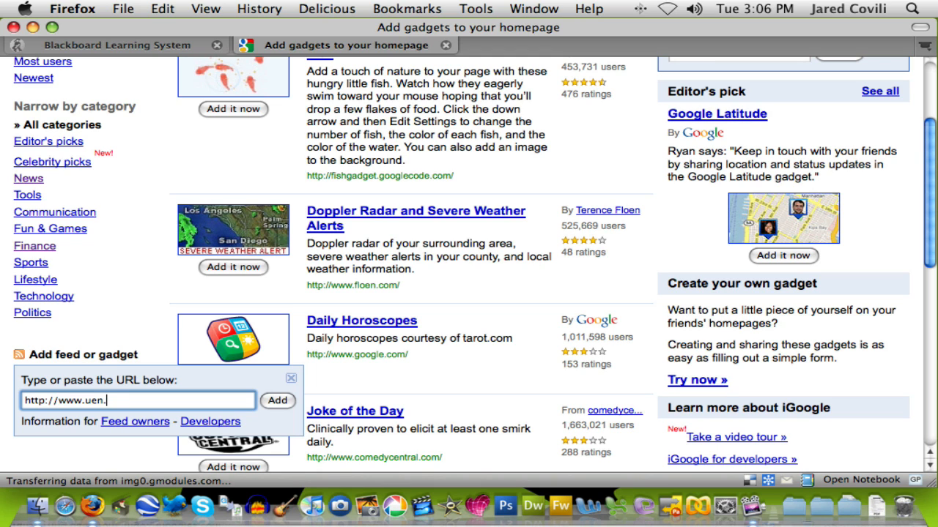
pyautogui.write('org')
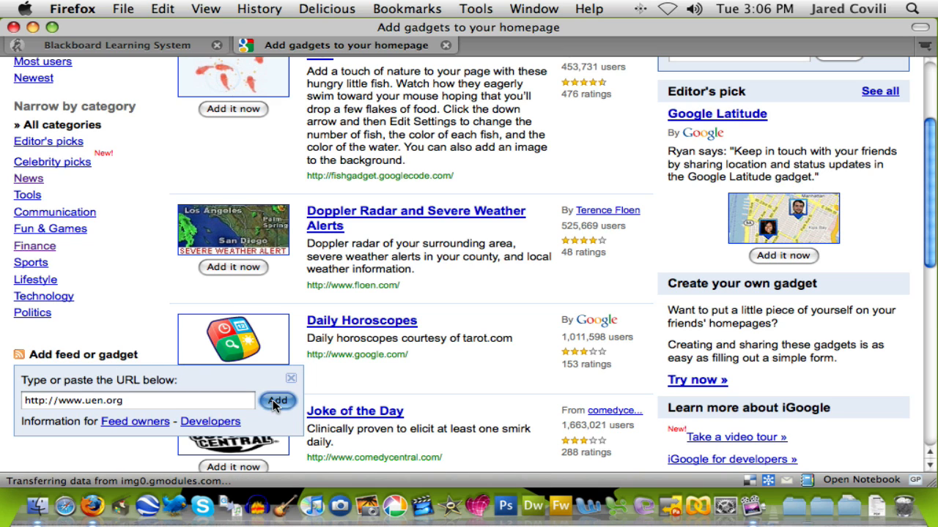
pyautogui.click(279, 401)
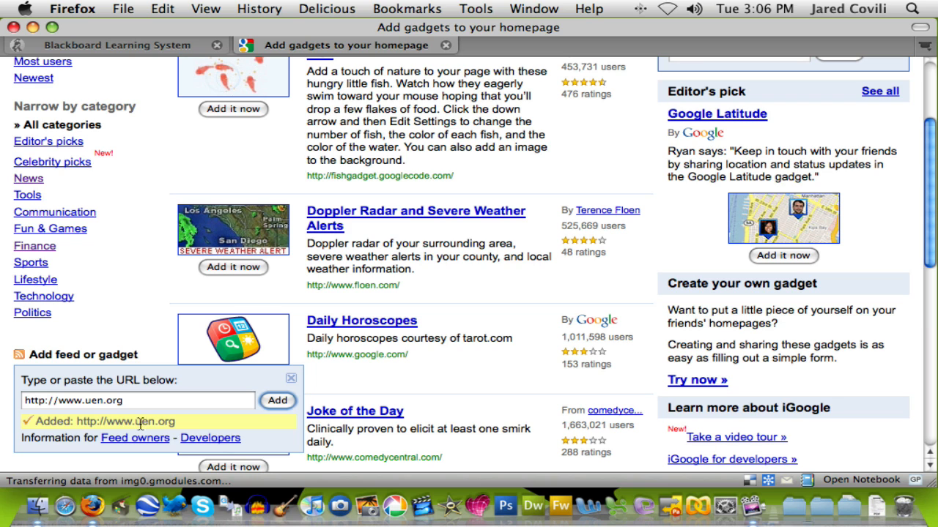
pyautogui.moveTo(178, 428)
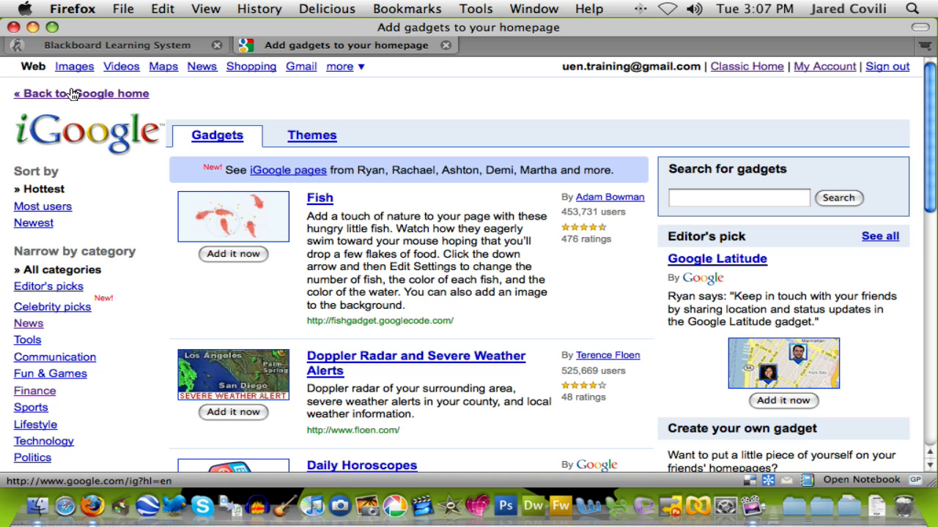
# Step: Return to the iGoogle homepage and move the UEN News gadget beneath YouTube Videos
pyautogui.click(80, 94)
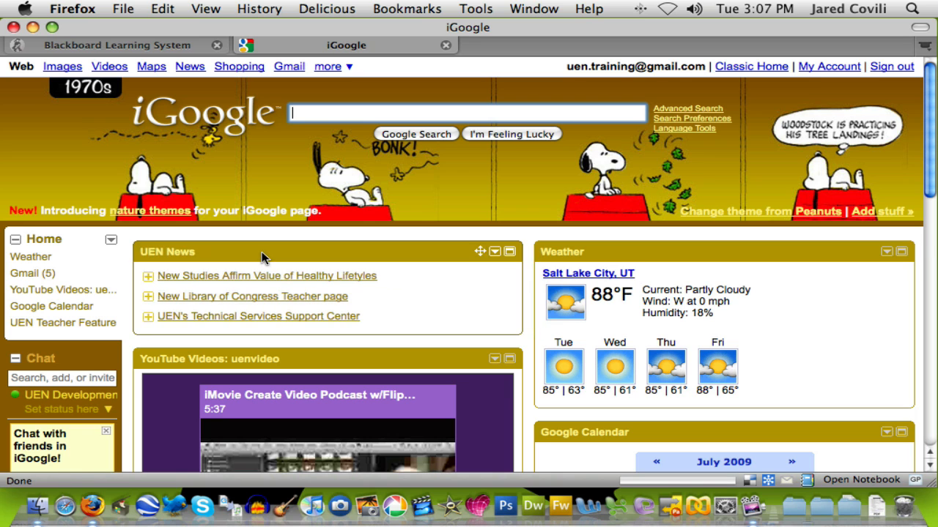
pyautogui.scroll(-3)
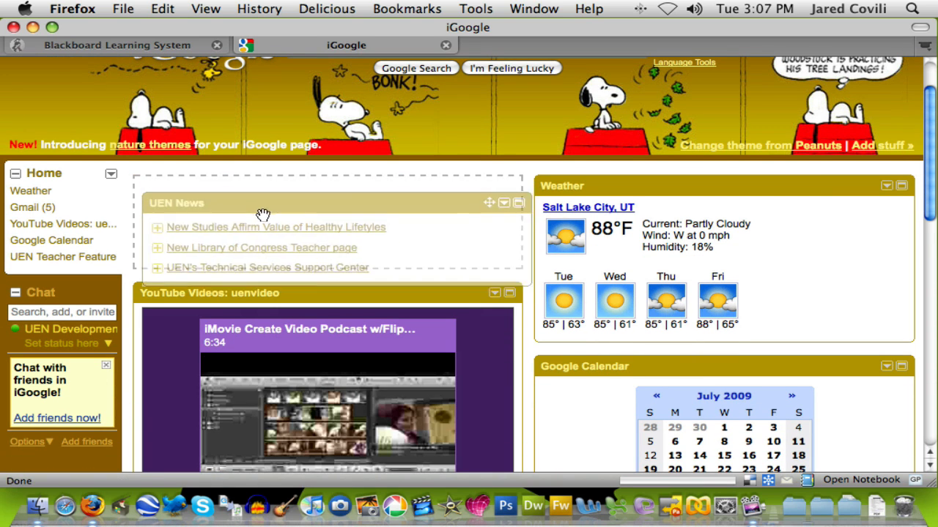
pyautogui.scroll(-3)
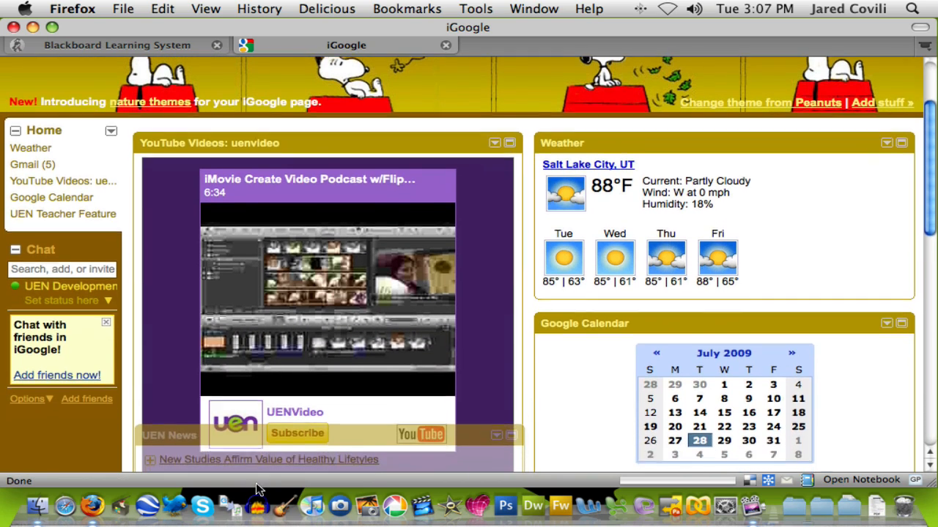
pyautogui.scroll(-3)
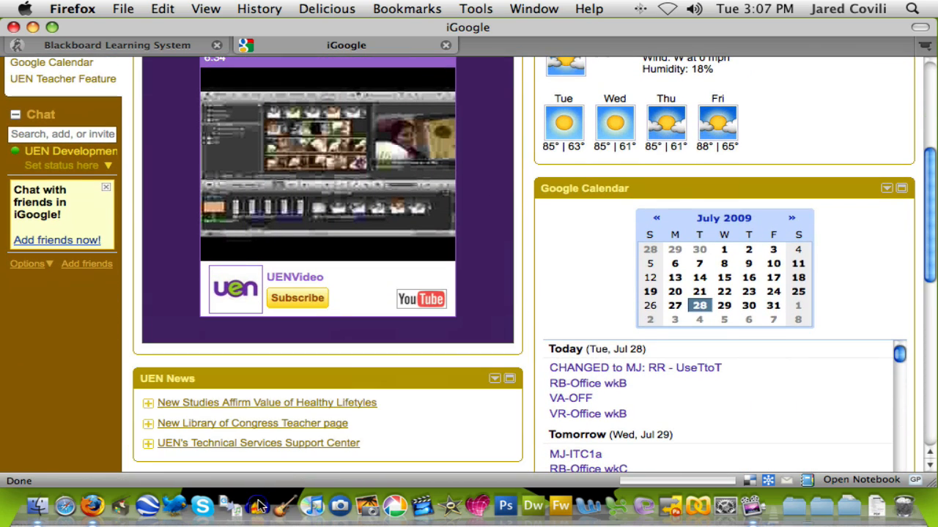
pyautogui.scroll(-3)
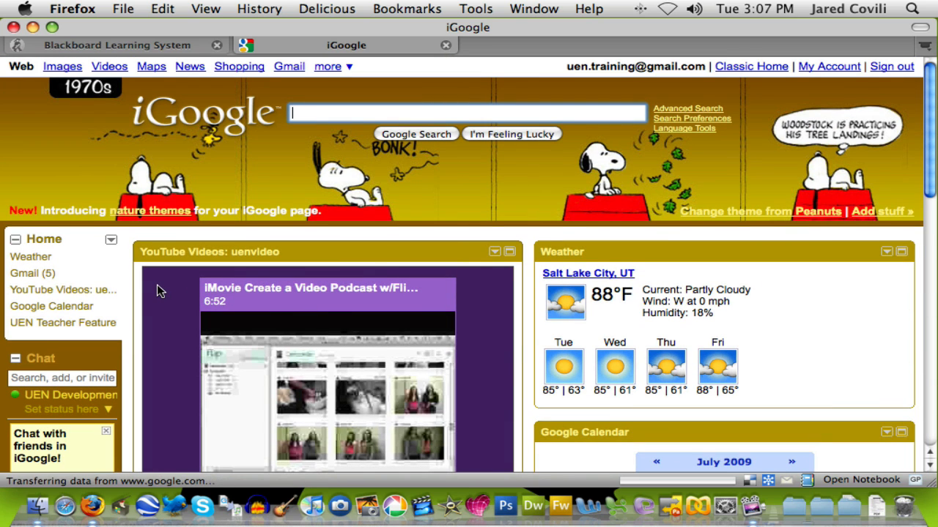
pyautogui.moveTo(135, 284)
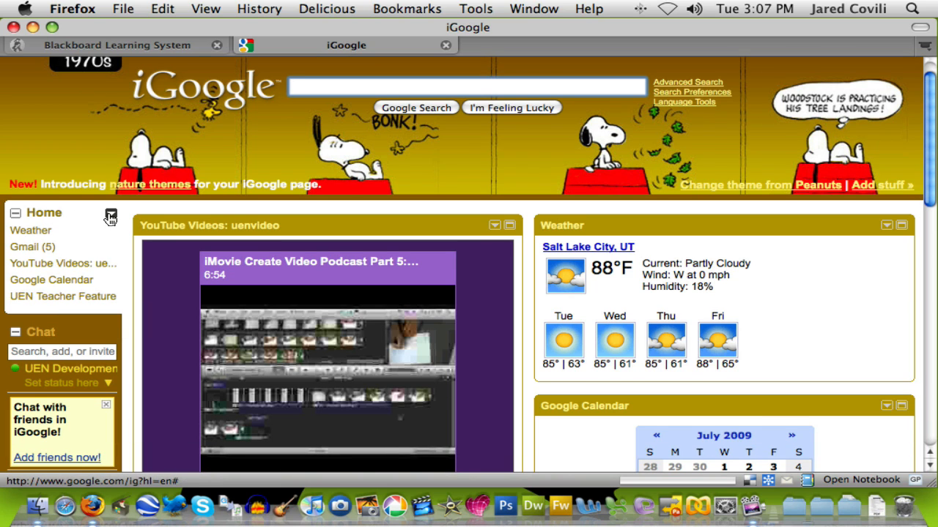
pyautogui.click(110, 214)
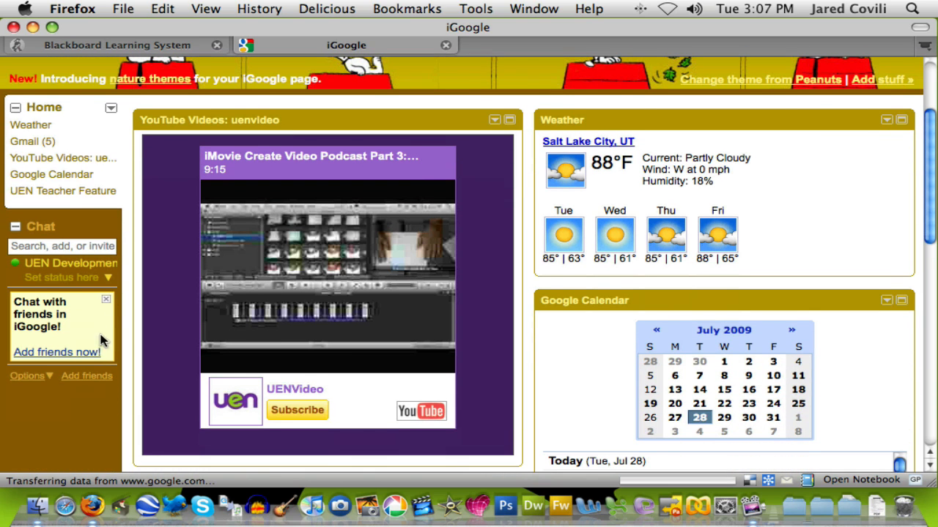
pyautogui.moveTo(42, 246)
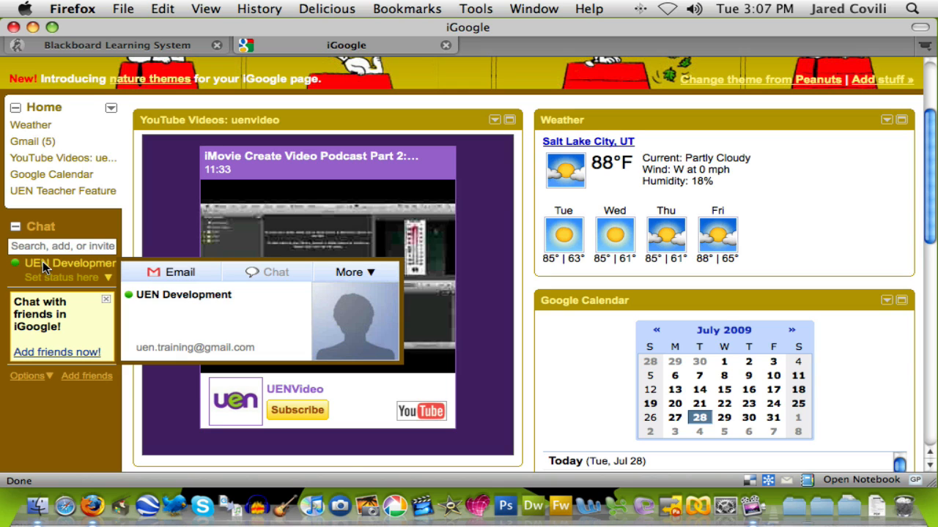
pyautogui.moveTo(106, 269)
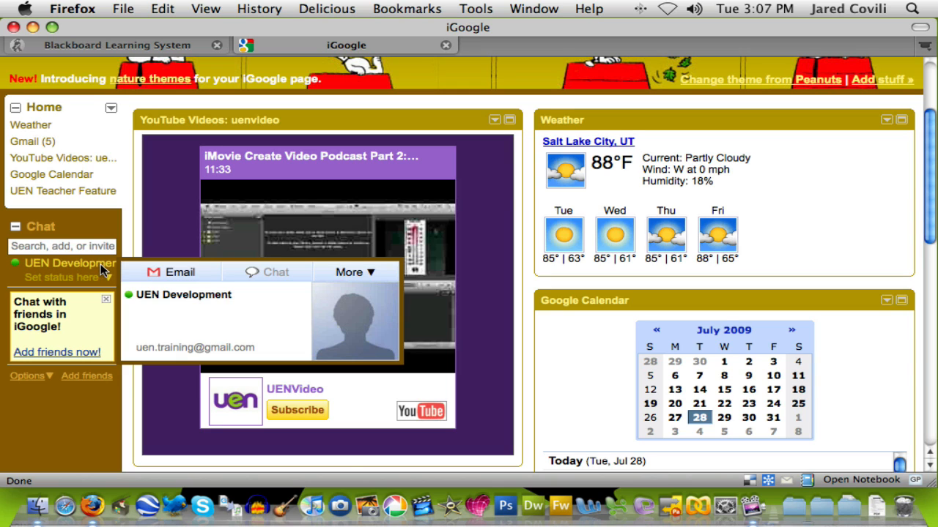
pyautogui.moveTo(276, 293)
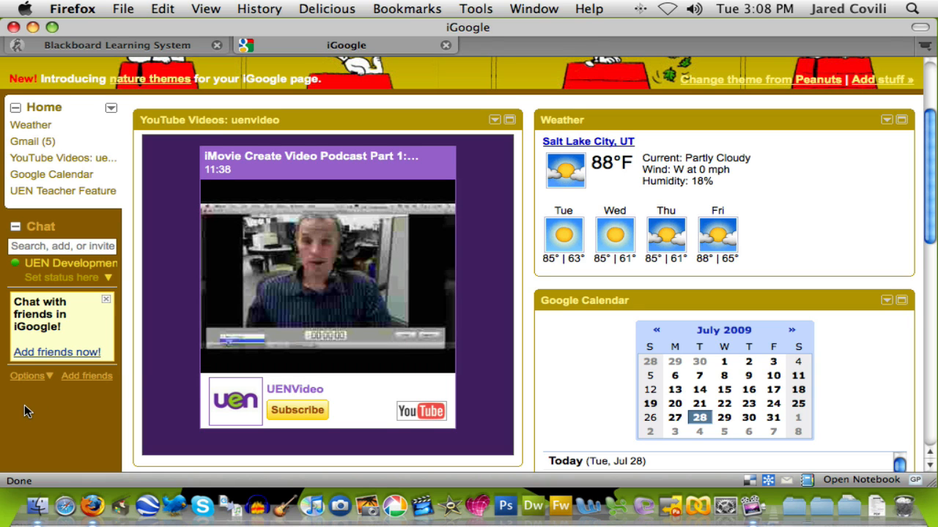
pyautogui.scroll(3)
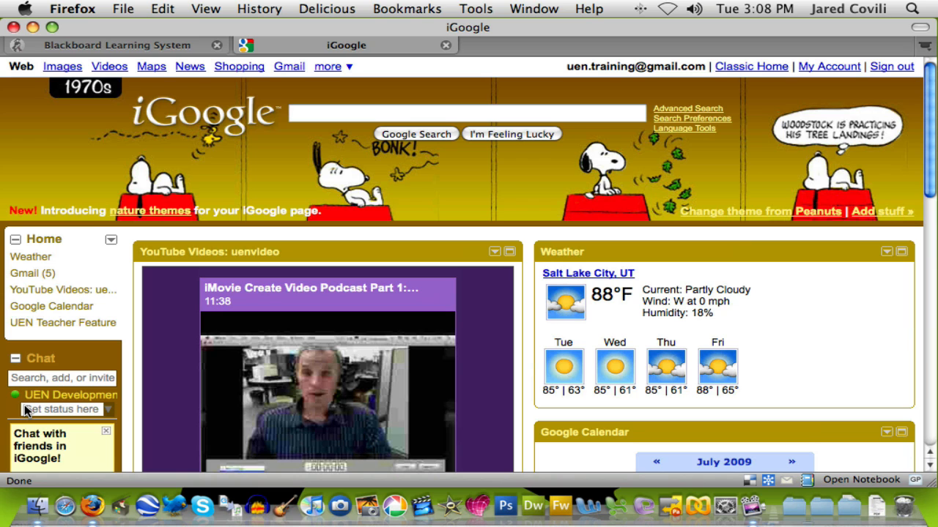
# Step: Reopen the Add stuff gadget directory and scroll the Hottest gadgets past Fish and Doppler Radar
pyautogui.click(69, 395)
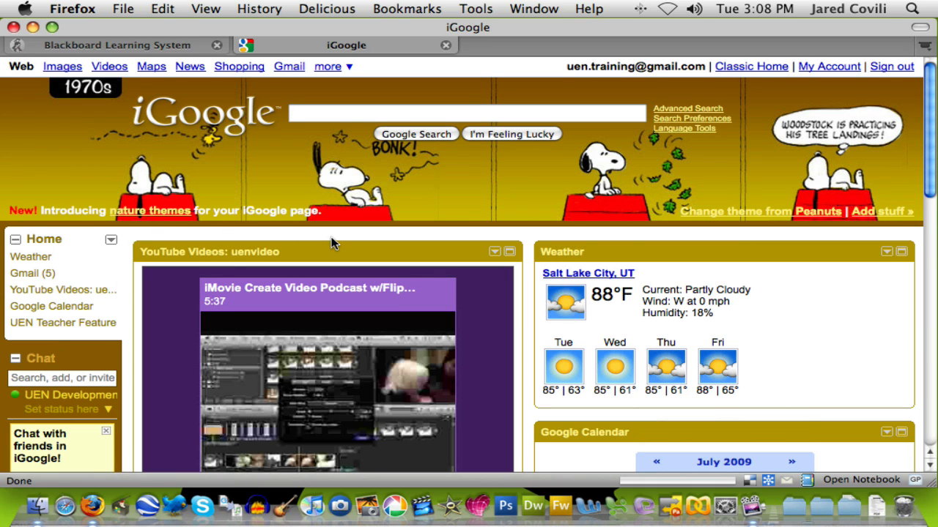
pyautogui.moveTo(653, 248)
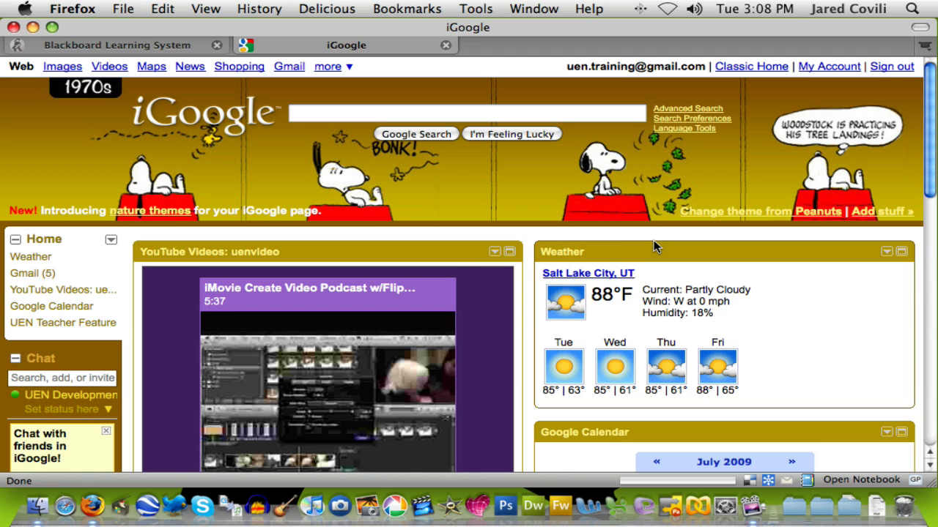
pyautogui.moveTo(673, 258)
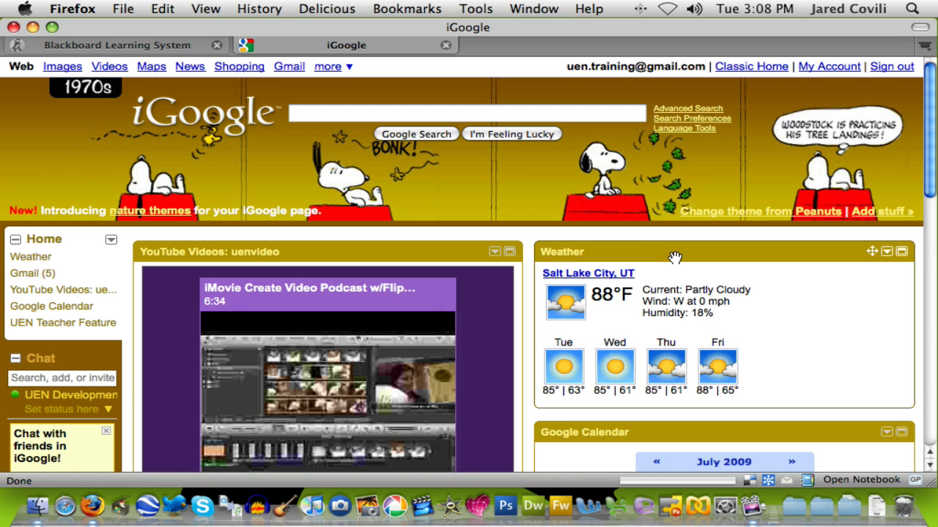
pyautogui.moveTo(863, 225)
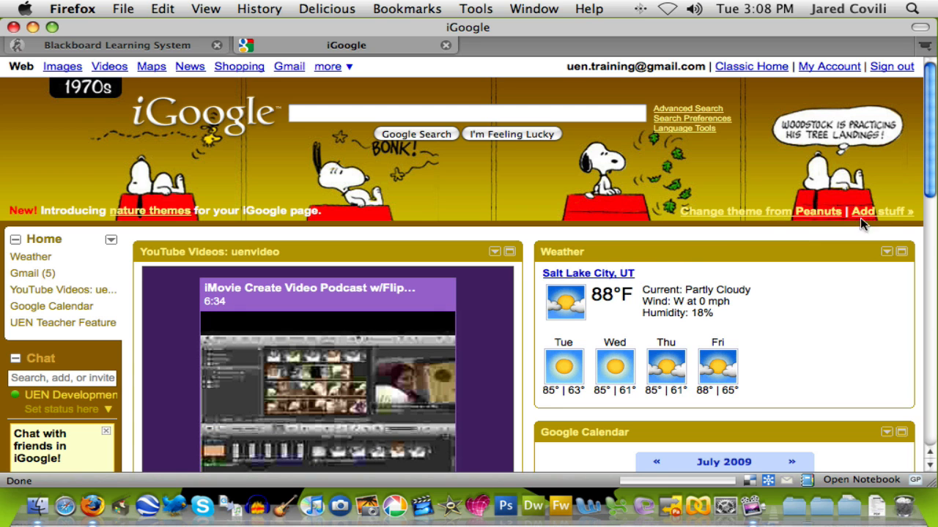
pyautogui.click(876, 211)
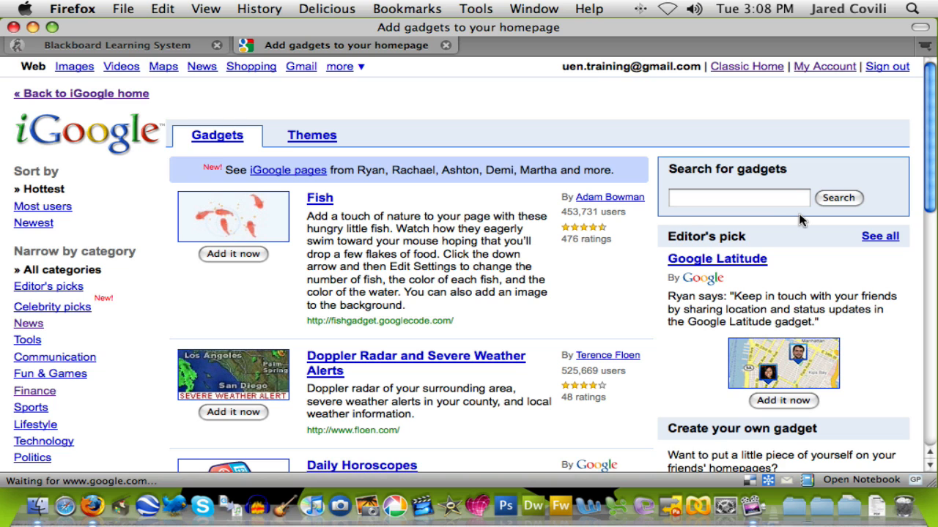
pyautogui.scroll(-3)
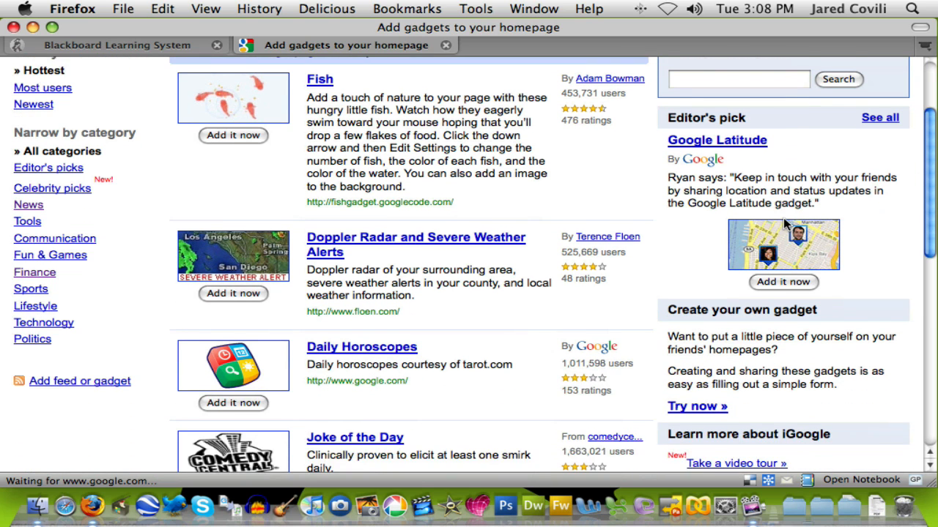
pyautogui.scroll(-3)
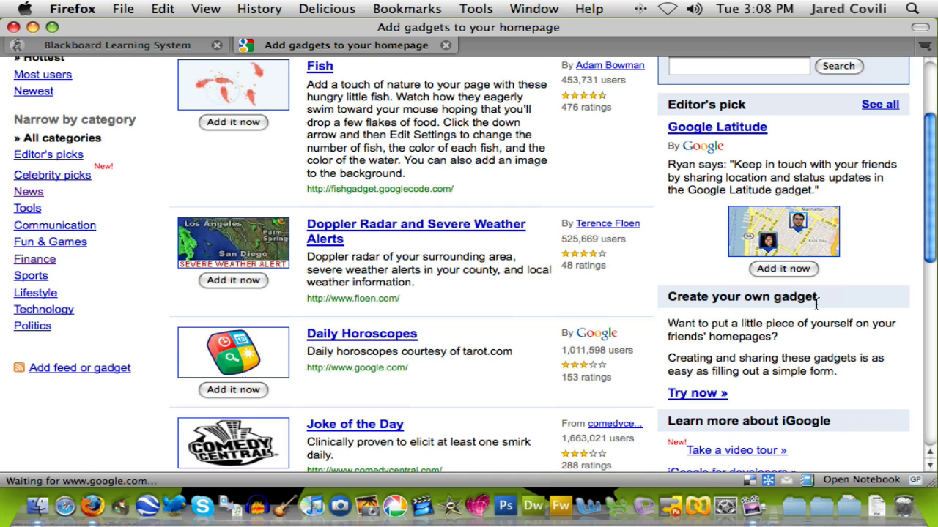
pyautogui.moveTo(739, 363)
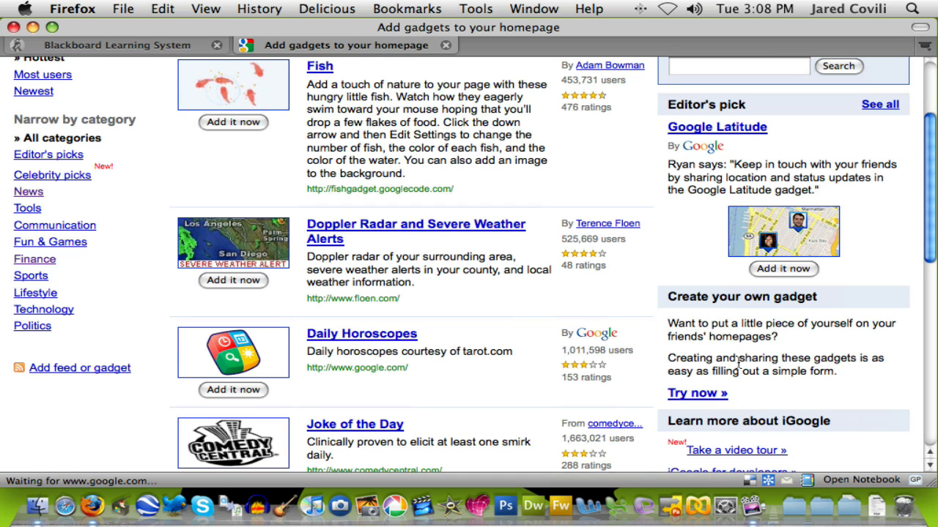
pyautogui.moveTo(697, 395)
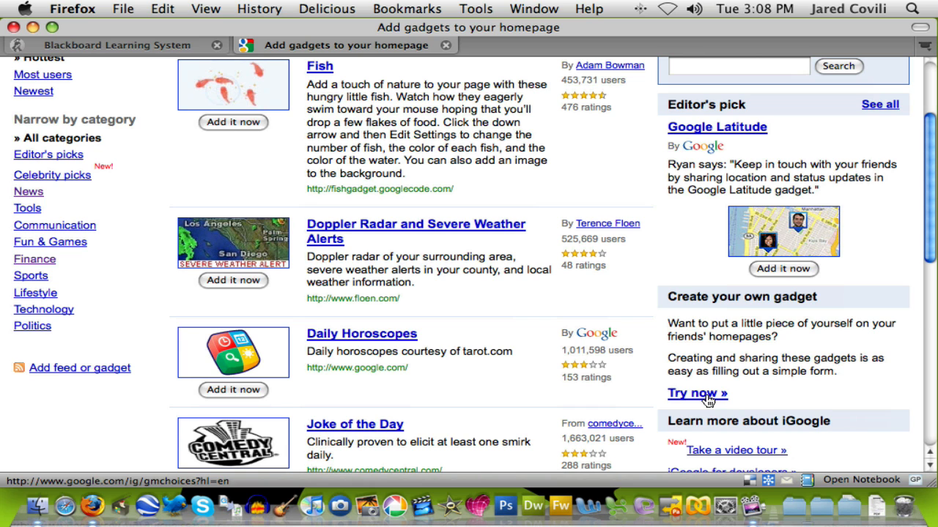
# Step: Browse the Make your own gadget templates — Framed Photo, GoogleGram, Free Form, Countdown — and scroll back to top
pyautogui.click(692, 392)
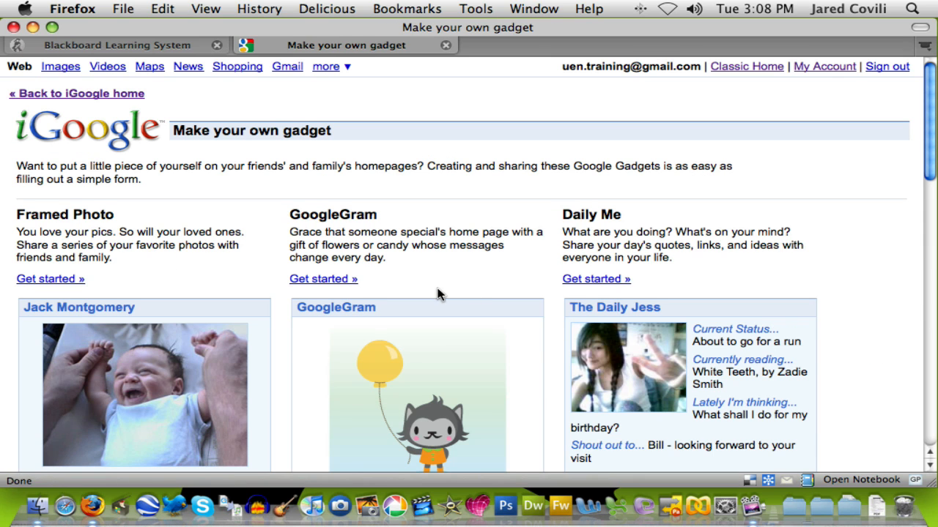
pyautogui.scroll(-3)
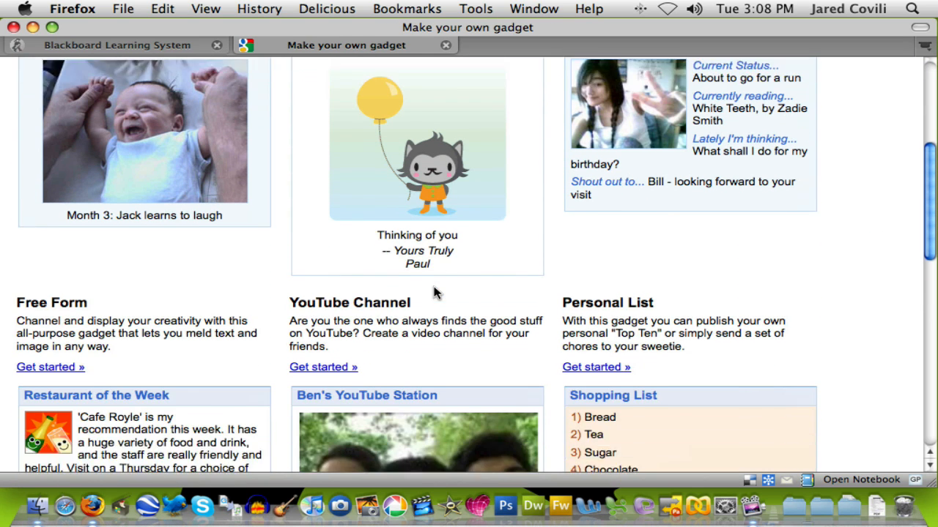
pyautogui.scroll(-3)
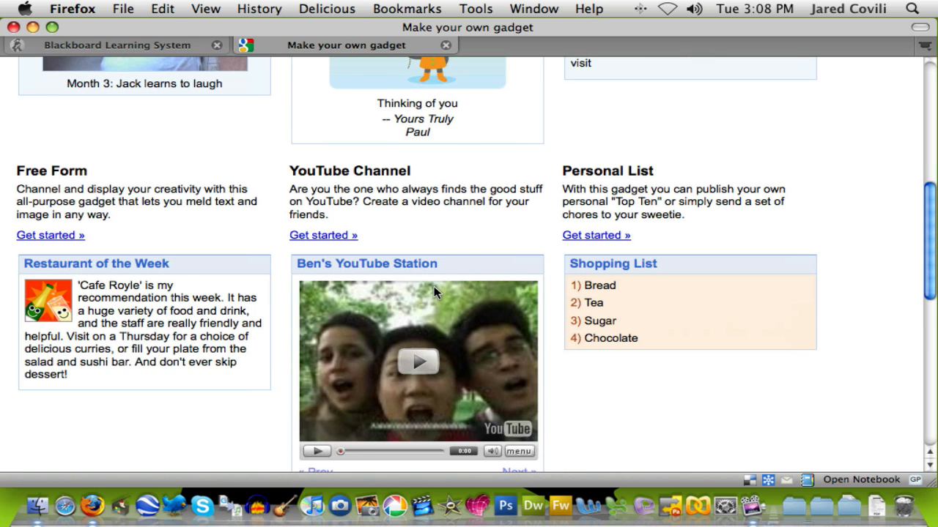
pyautogui.scroll(-3)
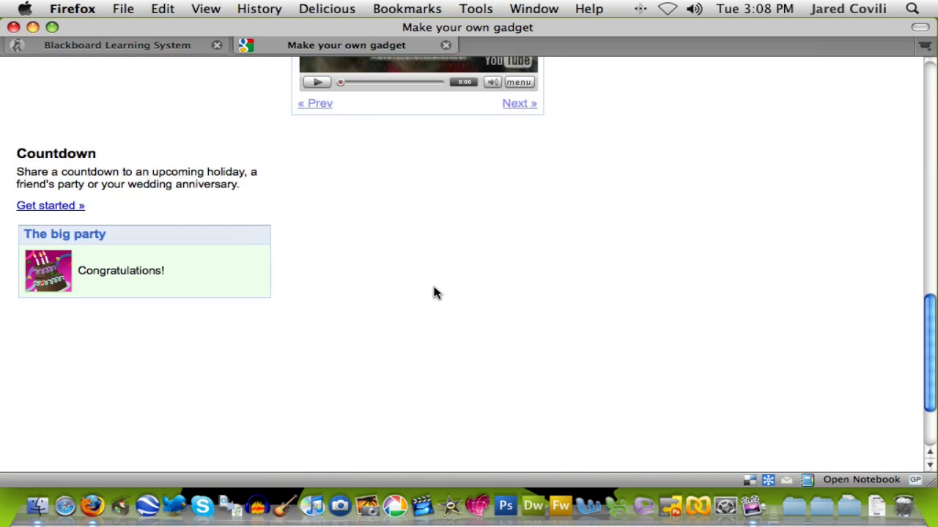
pyautogui.scroll(3)
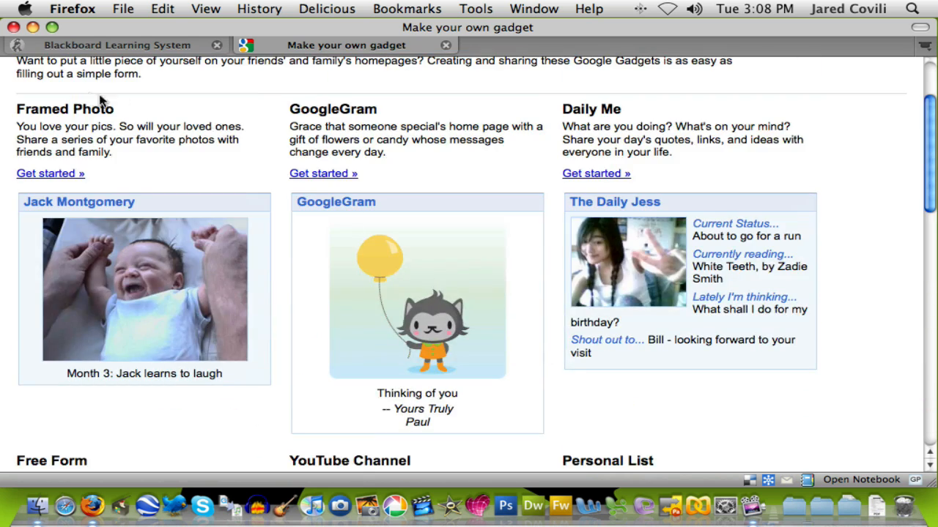
pyautogui.scroll(3)
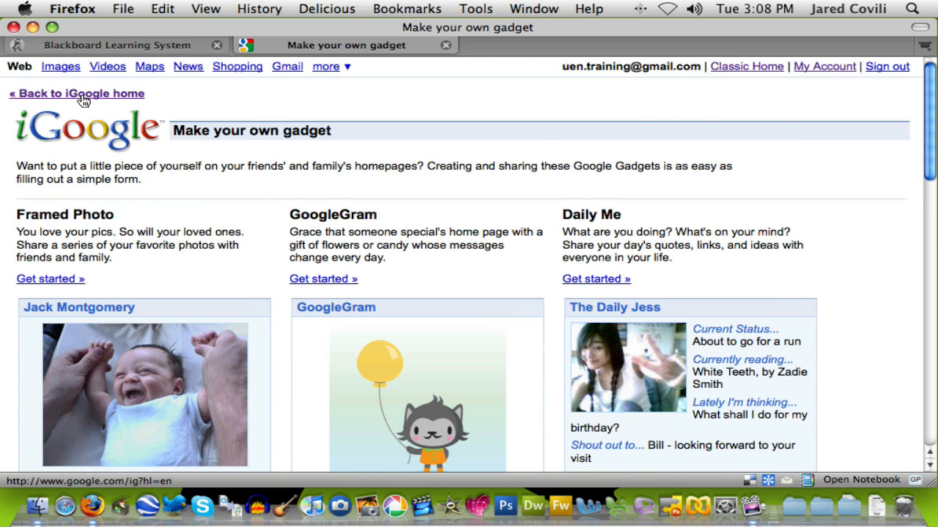
# Step: Return to the iGoogle homepage and look over the gadgets, including the new UEN News feed
pyautogui.click(77, 94)
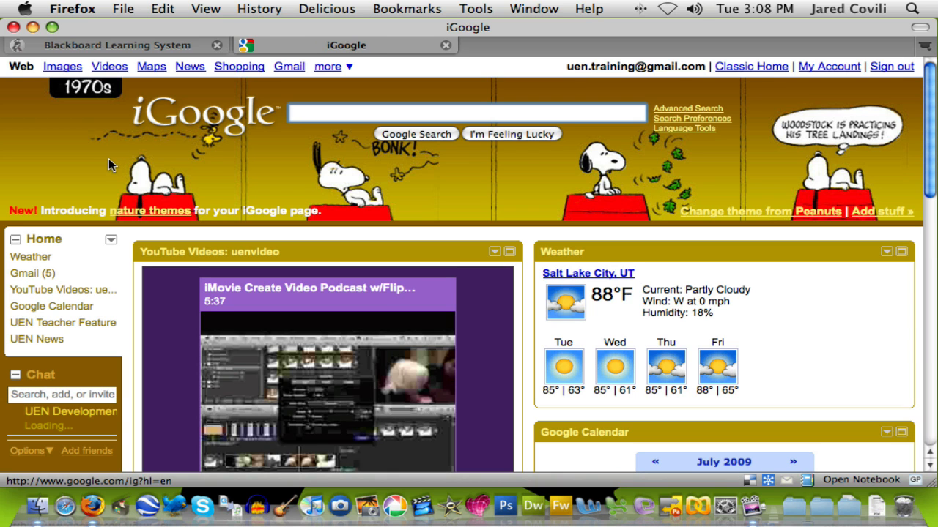
pyautogui.scroll(-3)
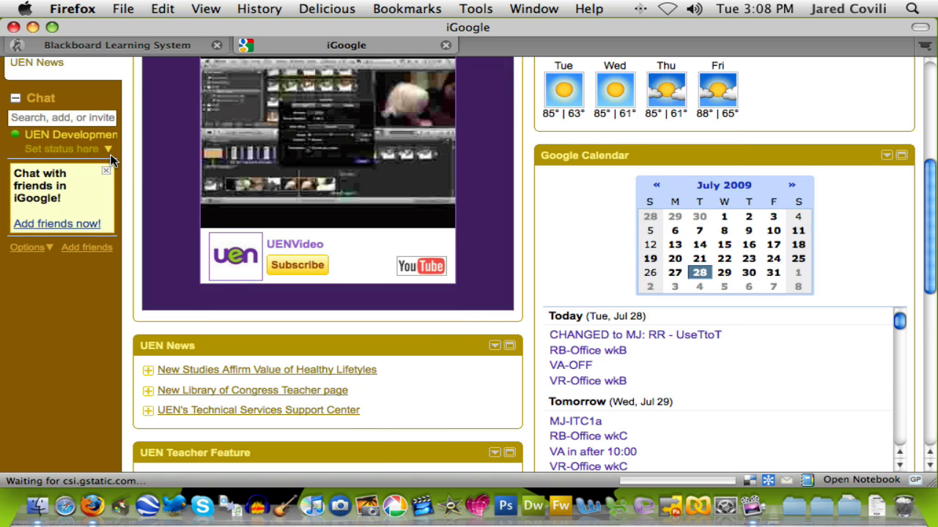
pyautogui.scroll(3)
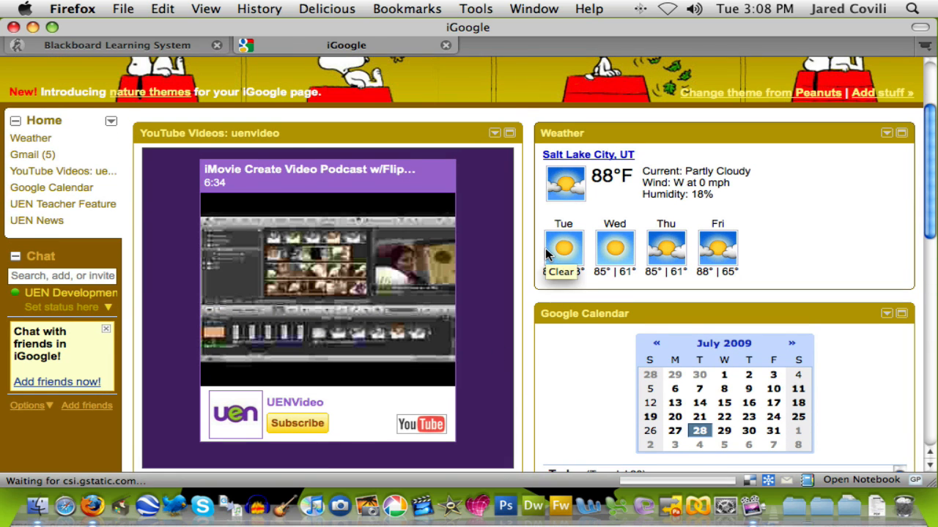
pyautogui.scroll(3)
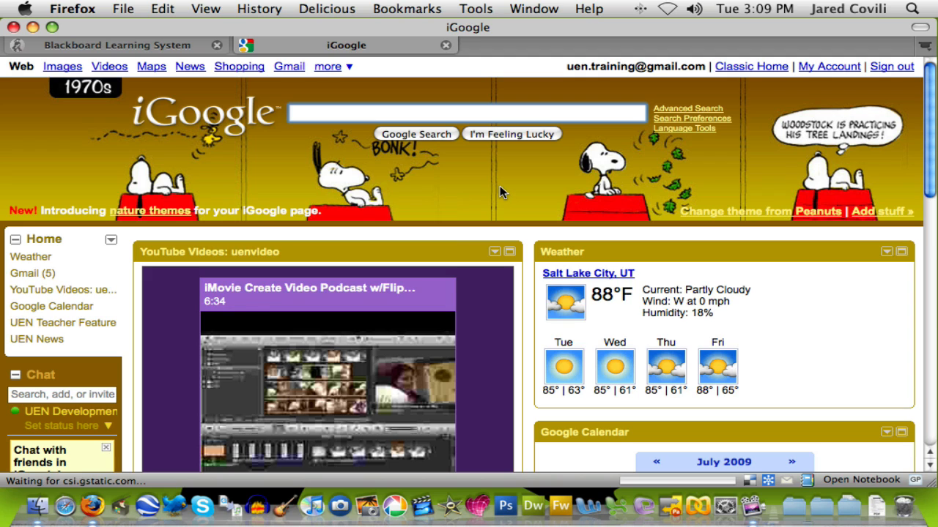